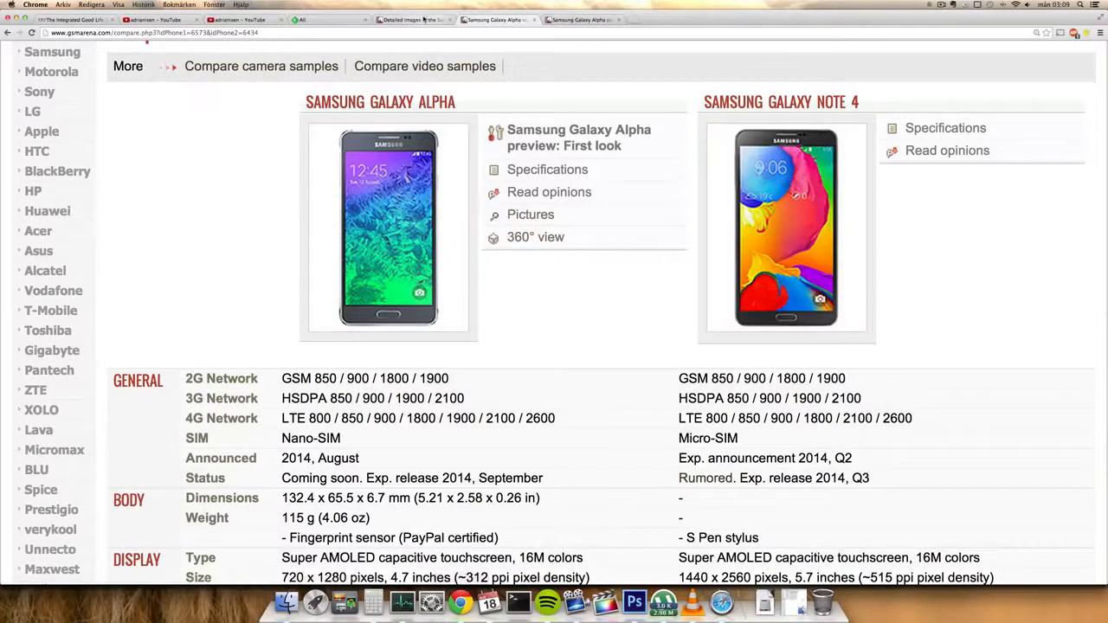
Show the leaked Galaxy Note 4 photo enlarged in its photo-zoom window
click(411, 19)
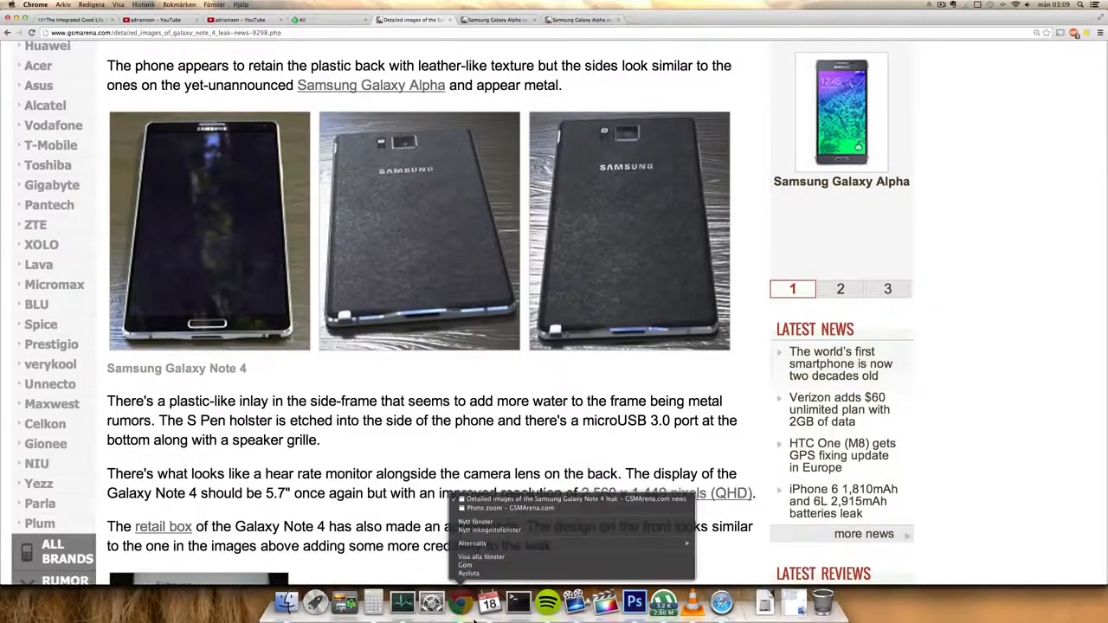
click(484, 508)
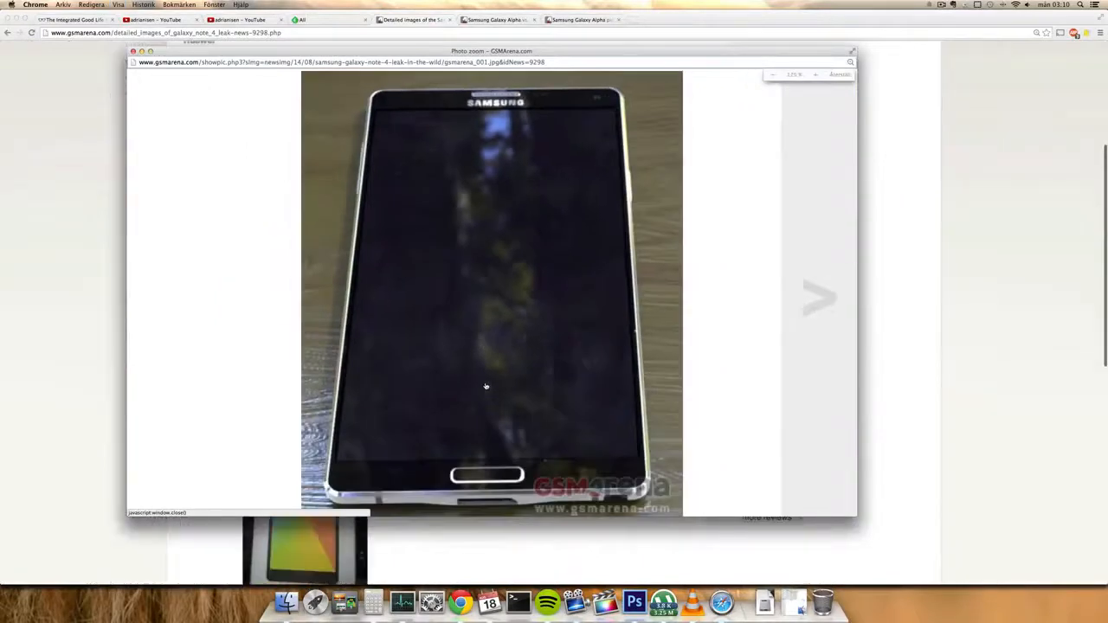
mouse_move(203, 397)
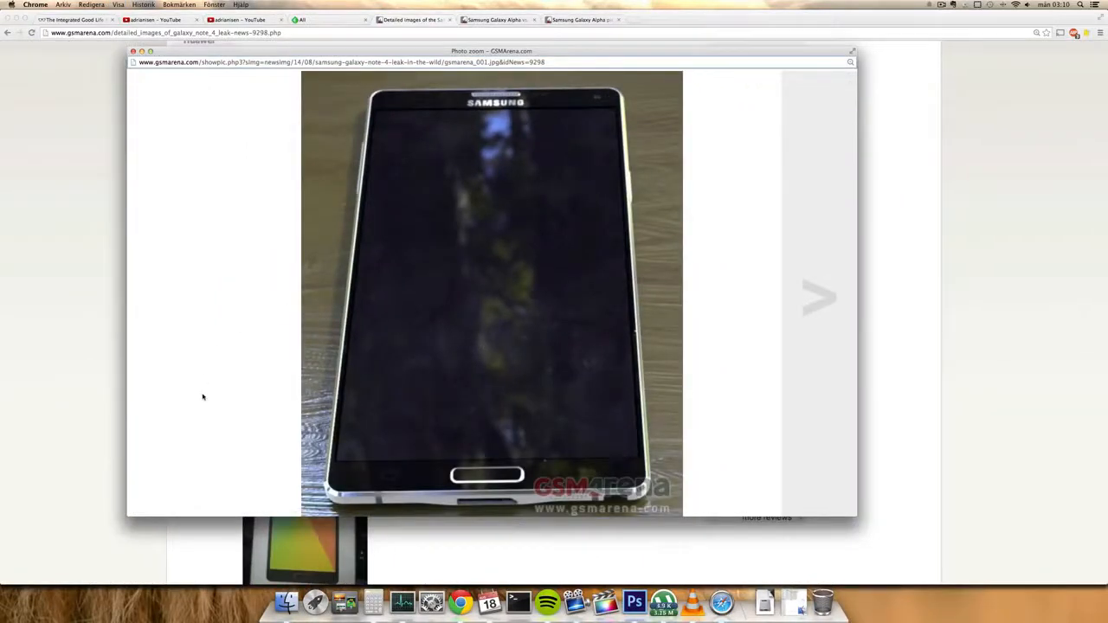
Browse the Galaxy Alpha's official front, back and side photos on its pictures page
click(818, 297)
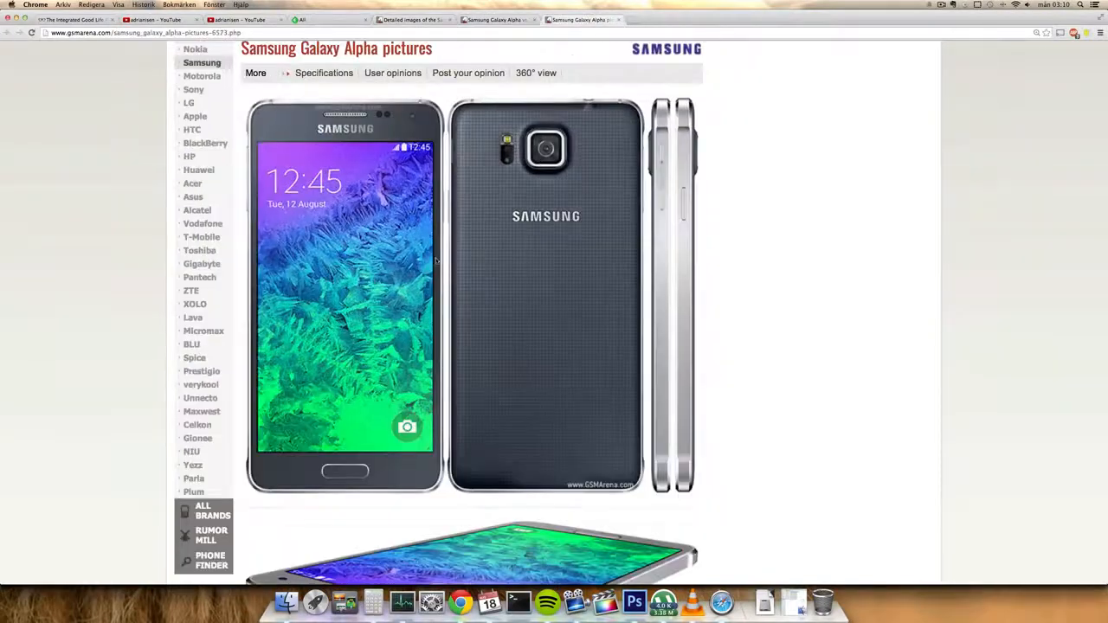
scroll(down, 3)
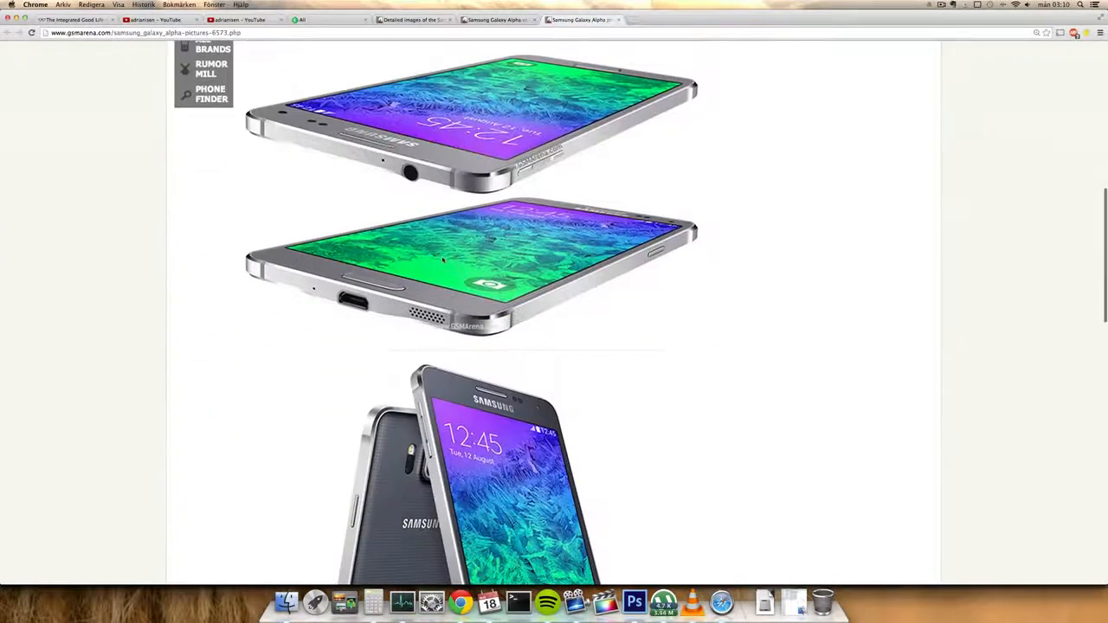
scroll(up, 3)
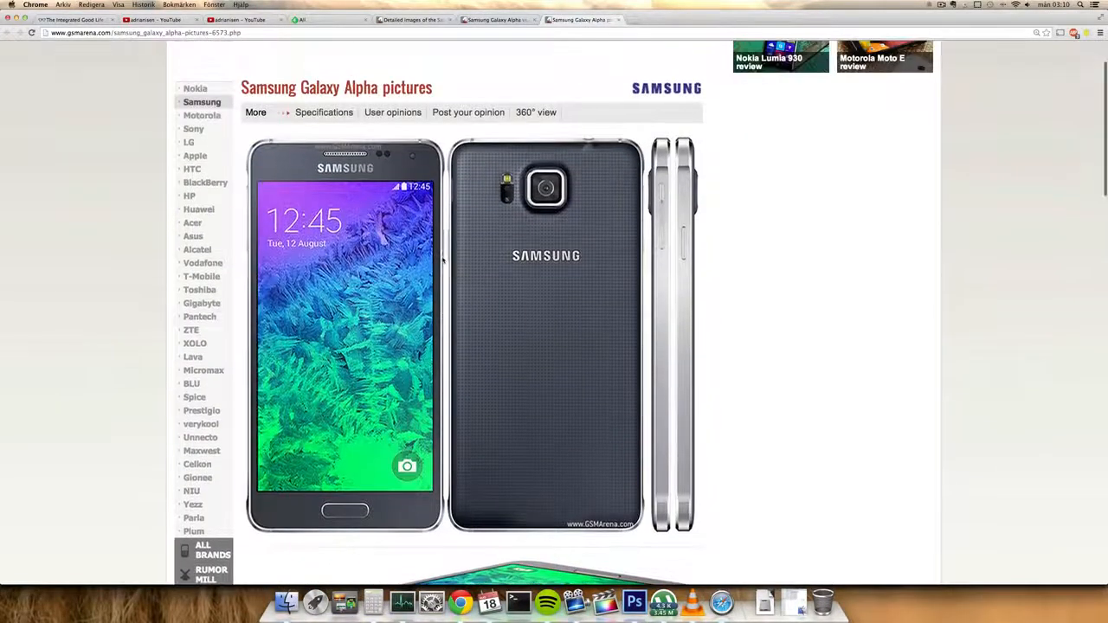
scroll(down, 3)
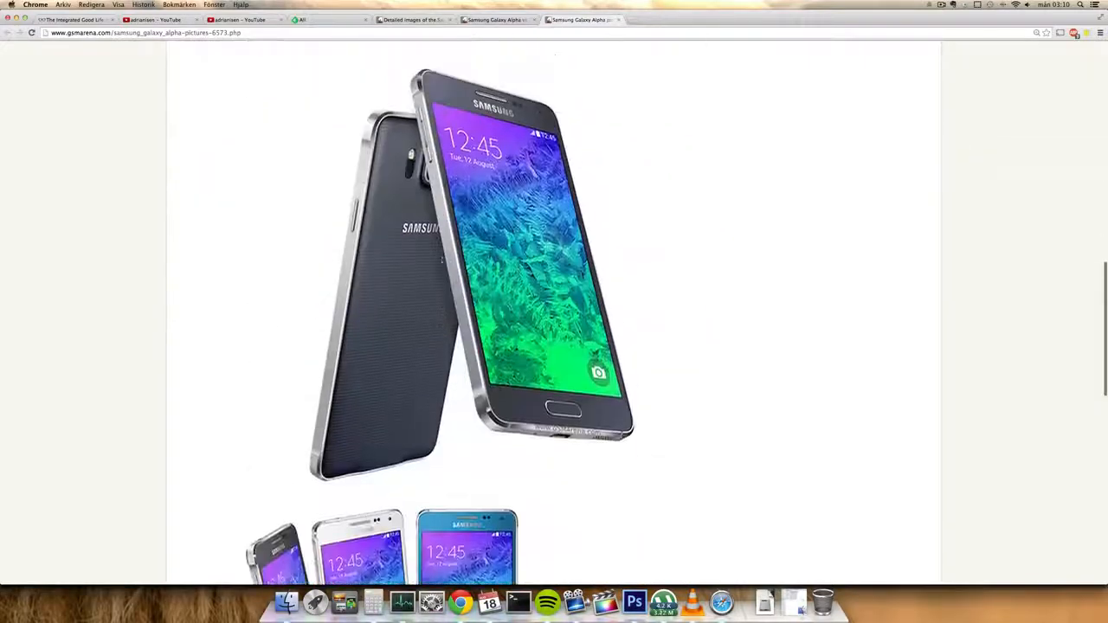
scroll(down, 3)
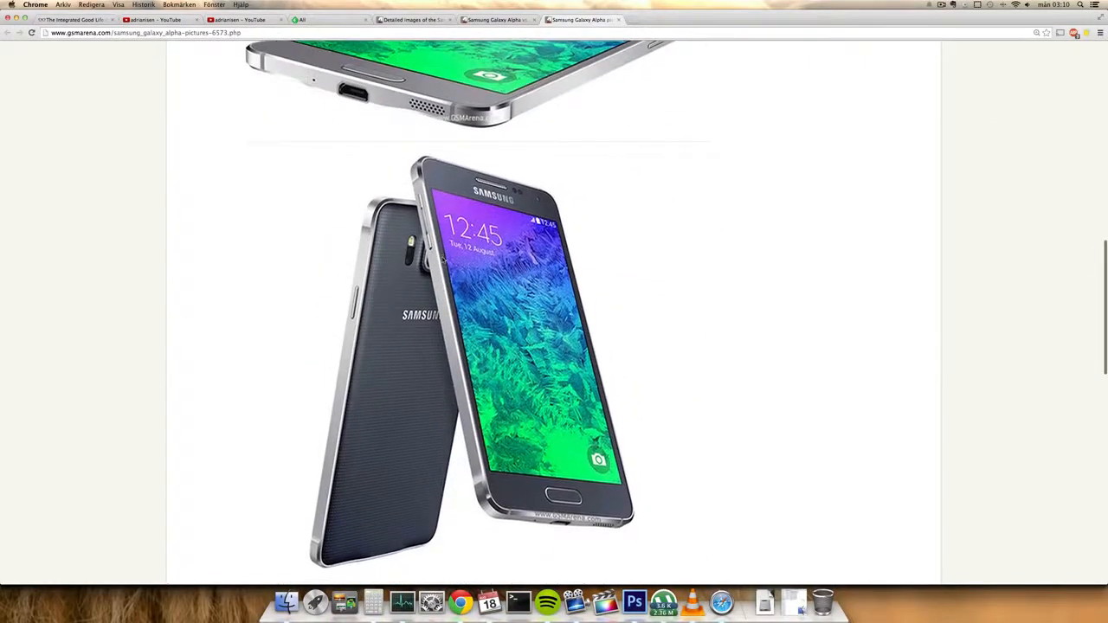
scroll(up, 3)
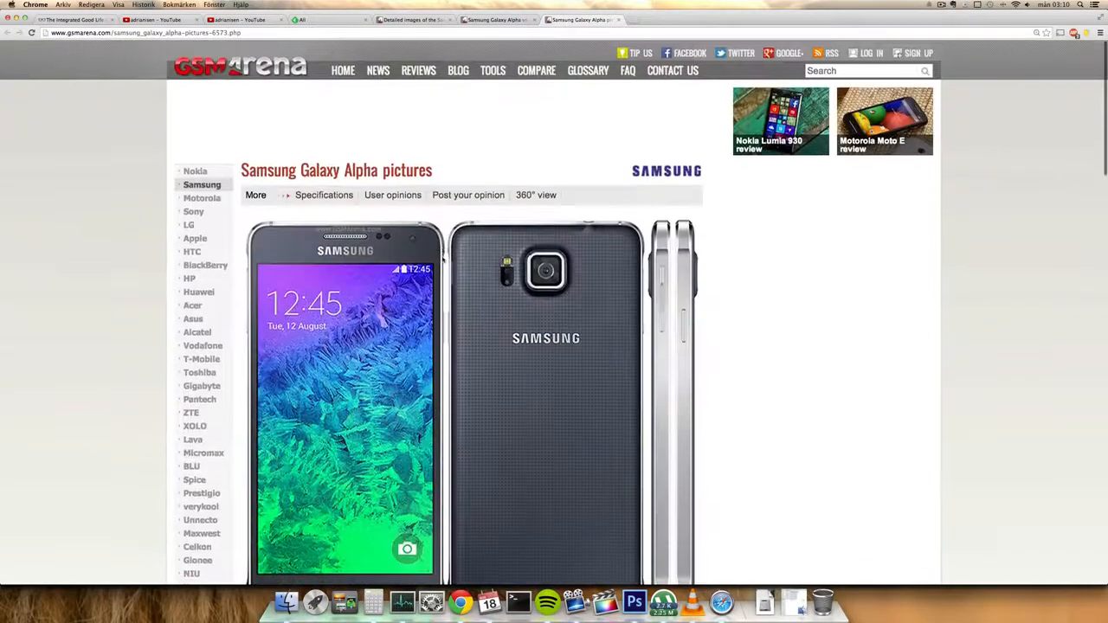
Show the Galaxy Alpha vs Note 4 network, body and display specs
click(411, 19)
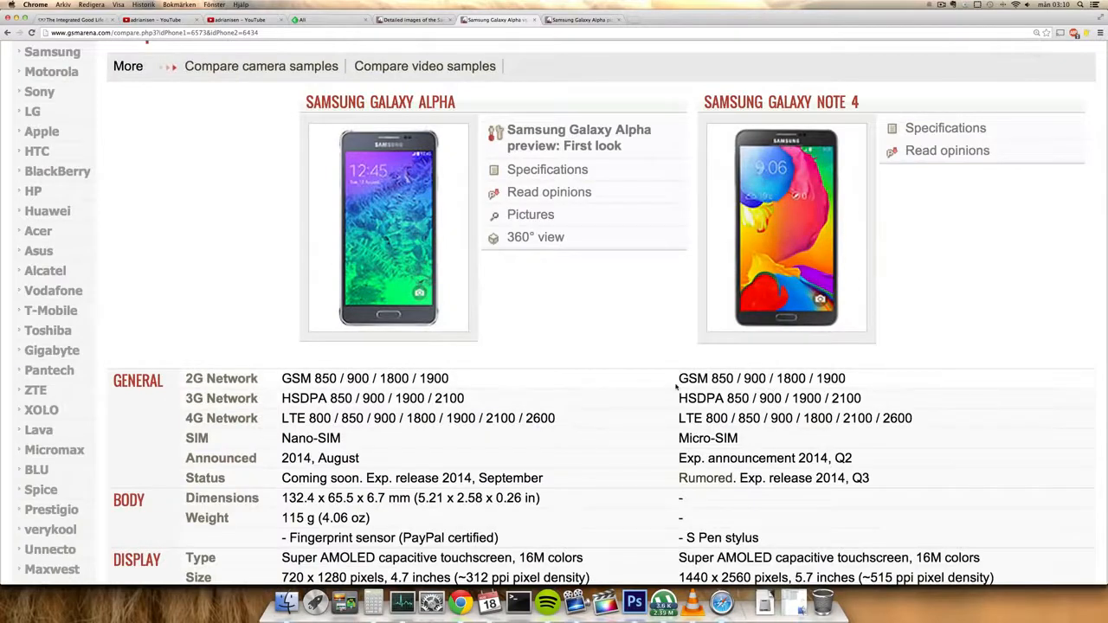
scroll(down, 3)
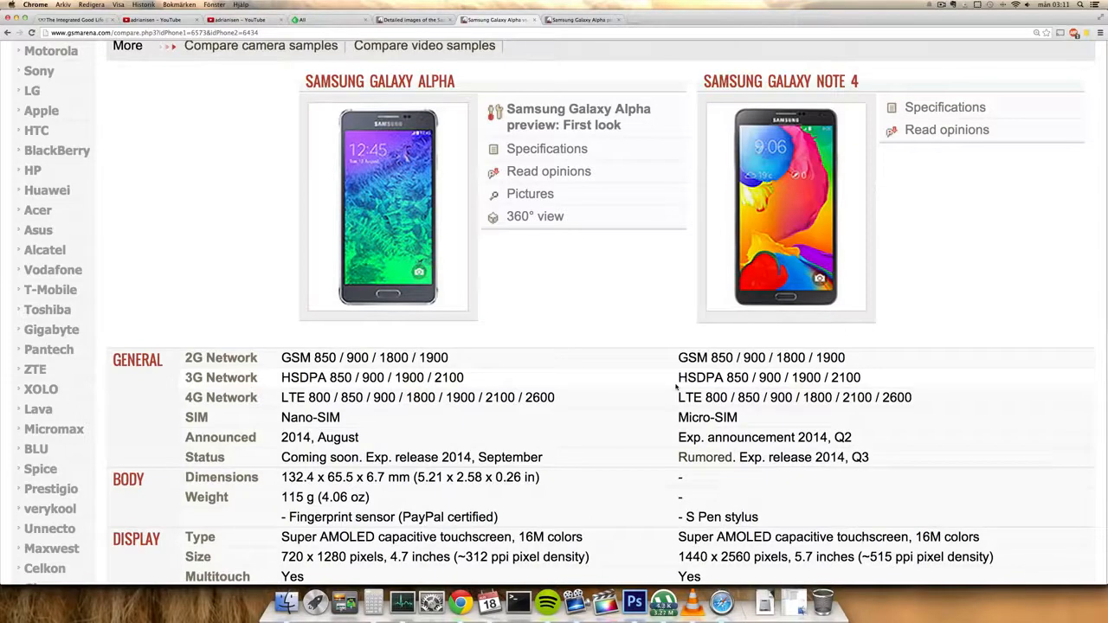
mouse_move(673, 309)
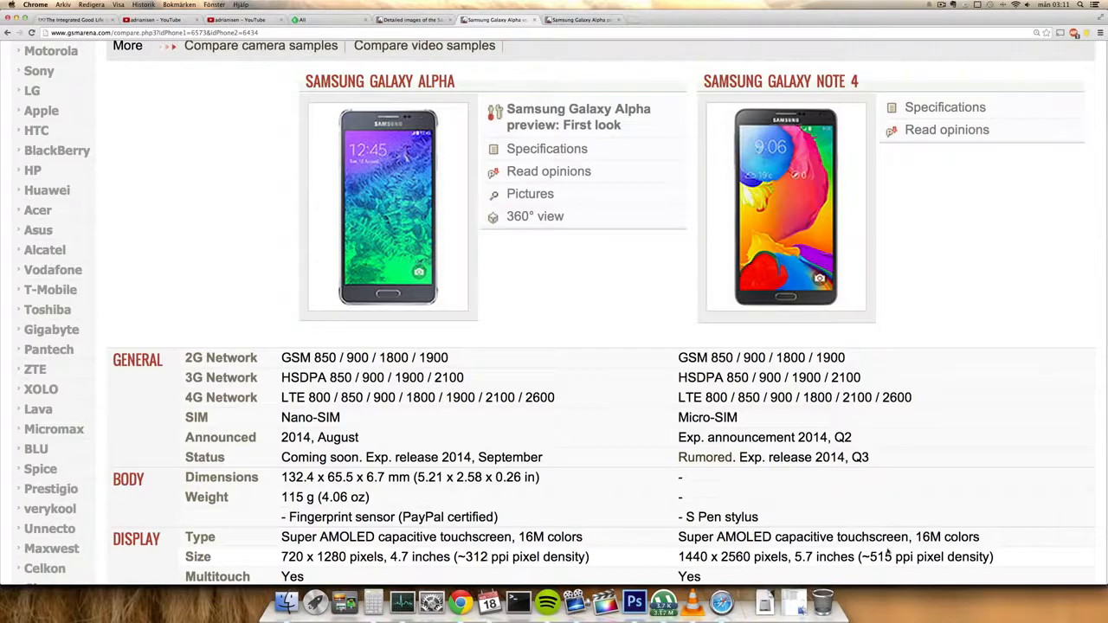
scroll(down, 3)
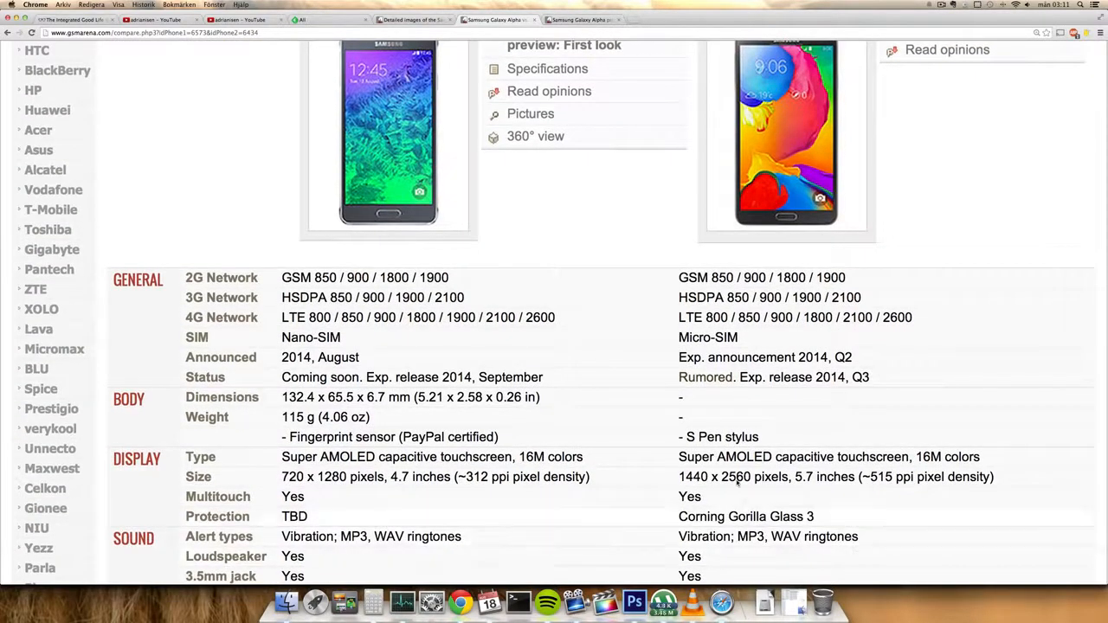
scroll(up, 3)
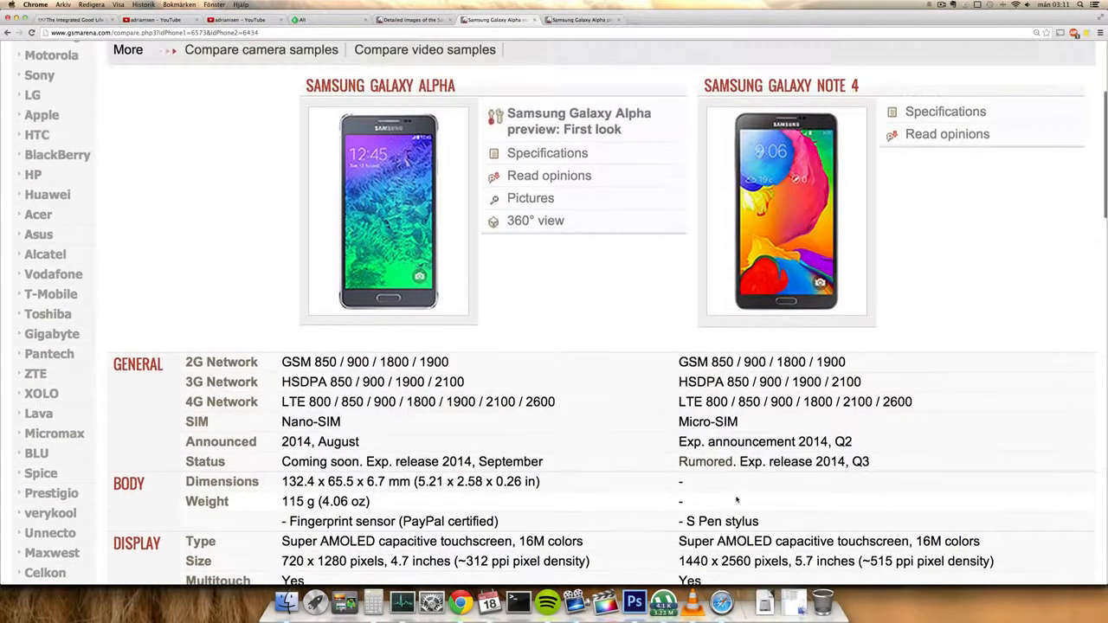
scroll(down, 3)
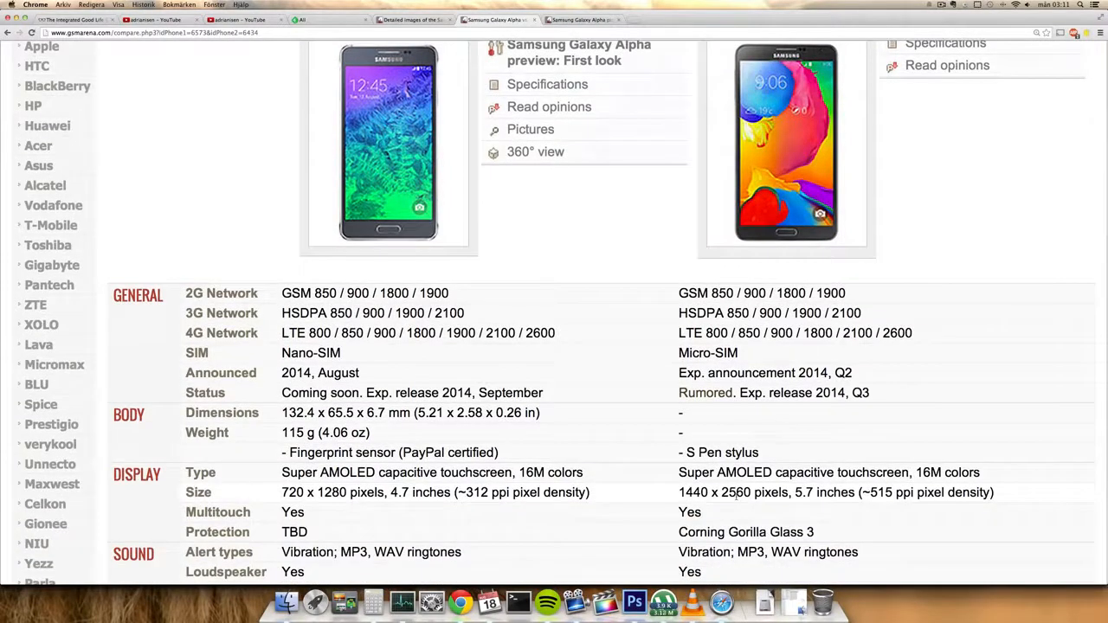
scroll(up, 3)
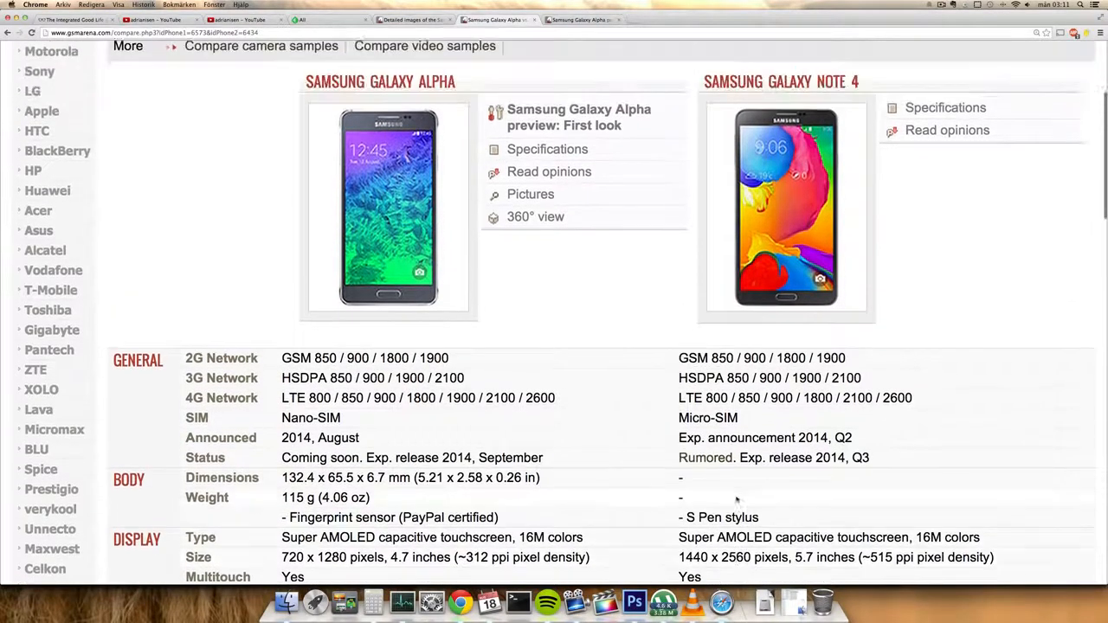
scroll(down, 3)
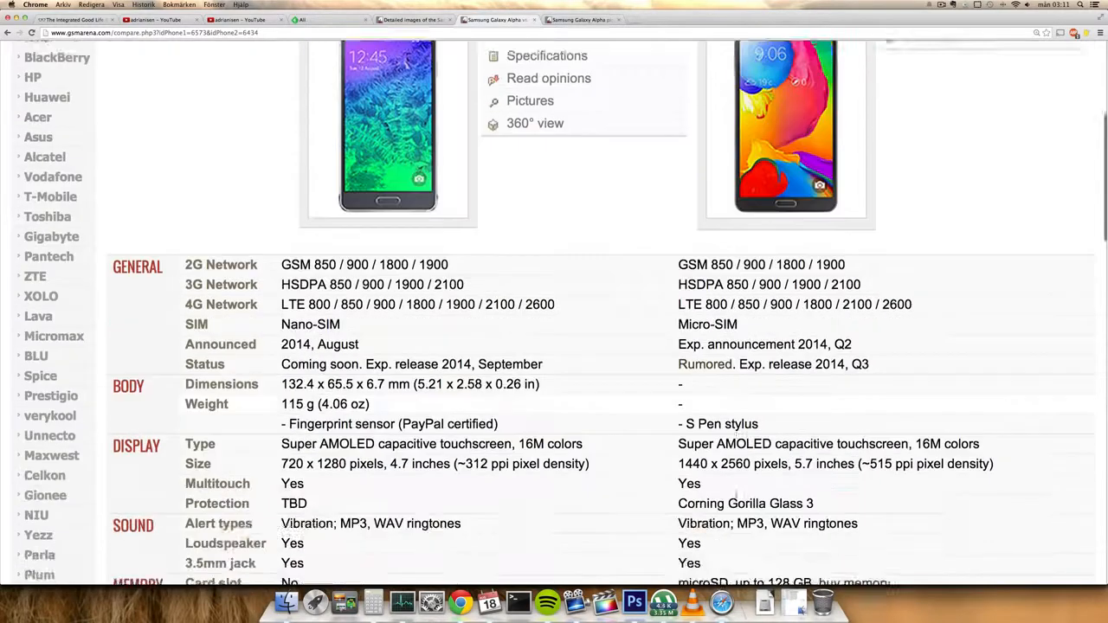
scroll(down, 3)
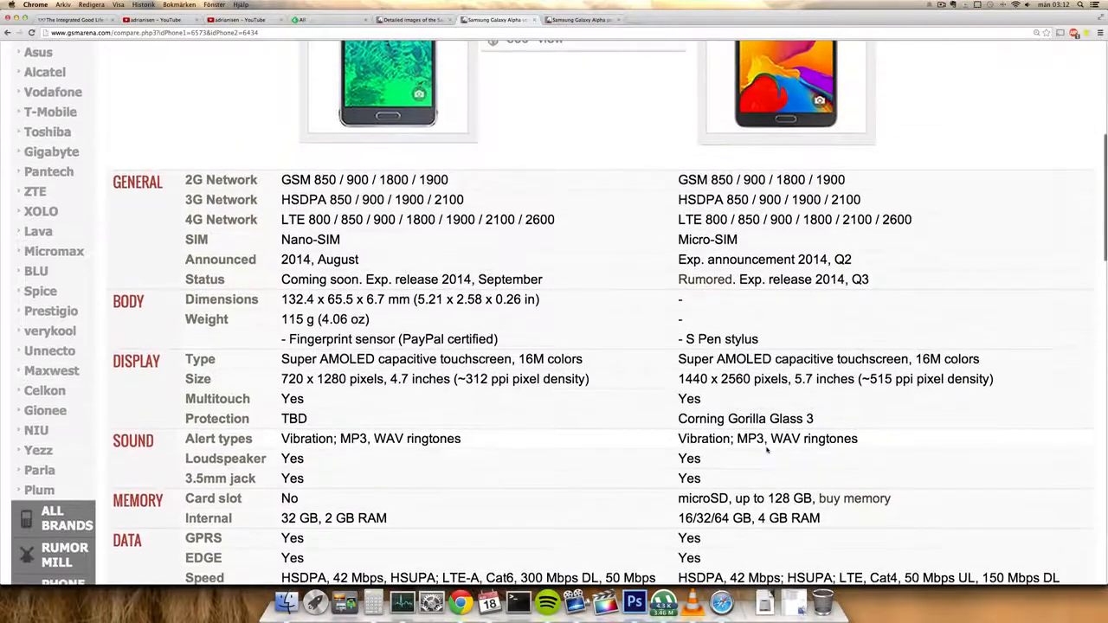
Scroll the comparison to the Camera and Features sections, including OS, chipset, CPU and sensors
scroll(up, 3)
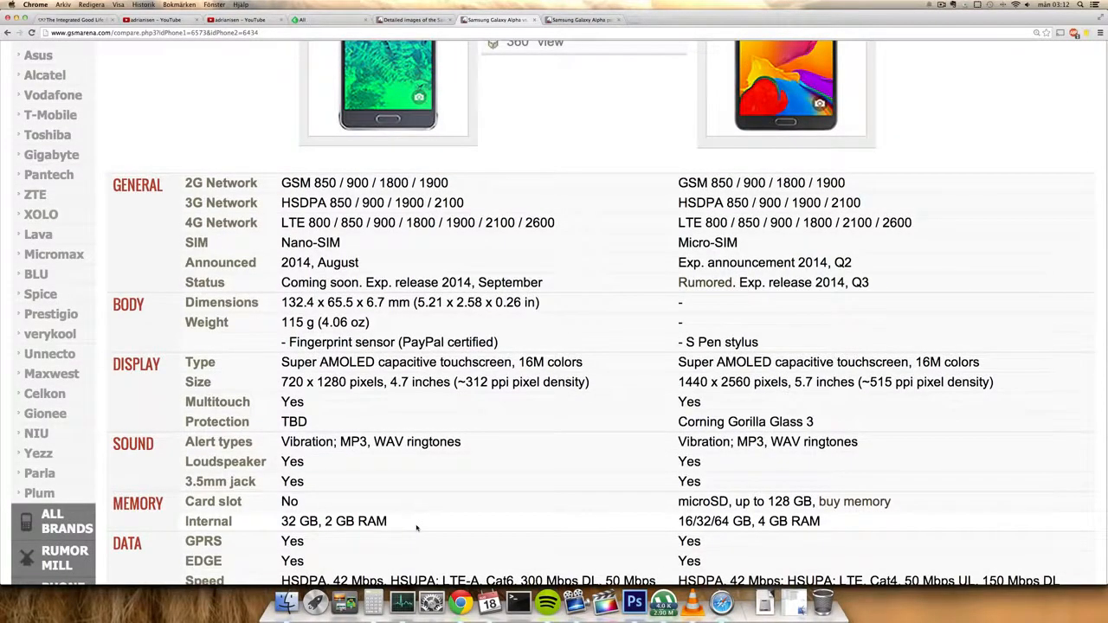
scroll(down, 3)
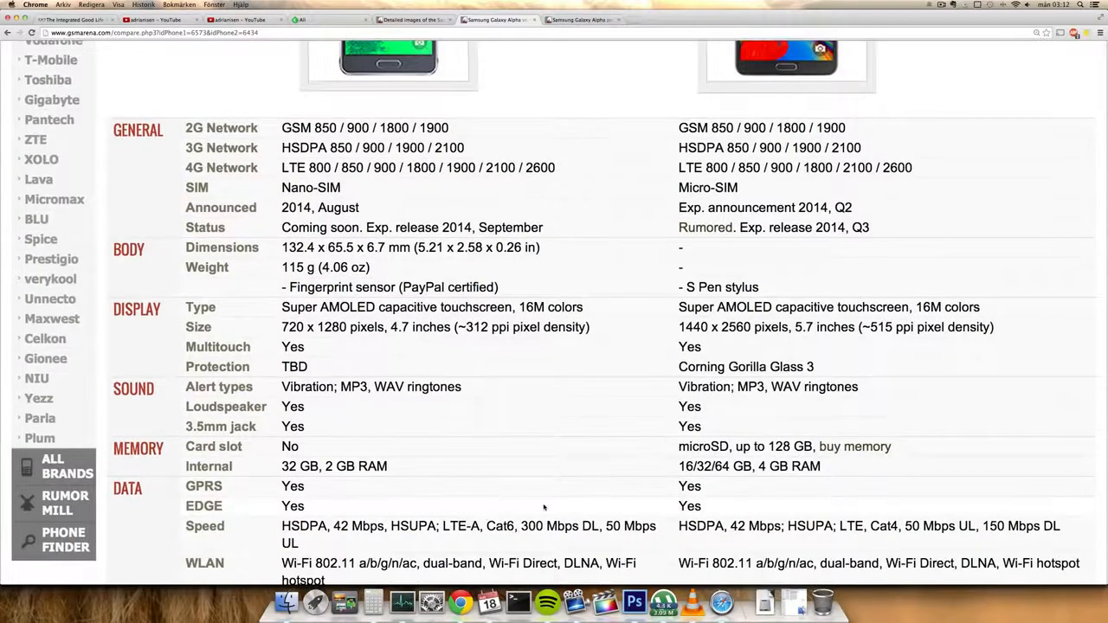
scroll(down, 3)
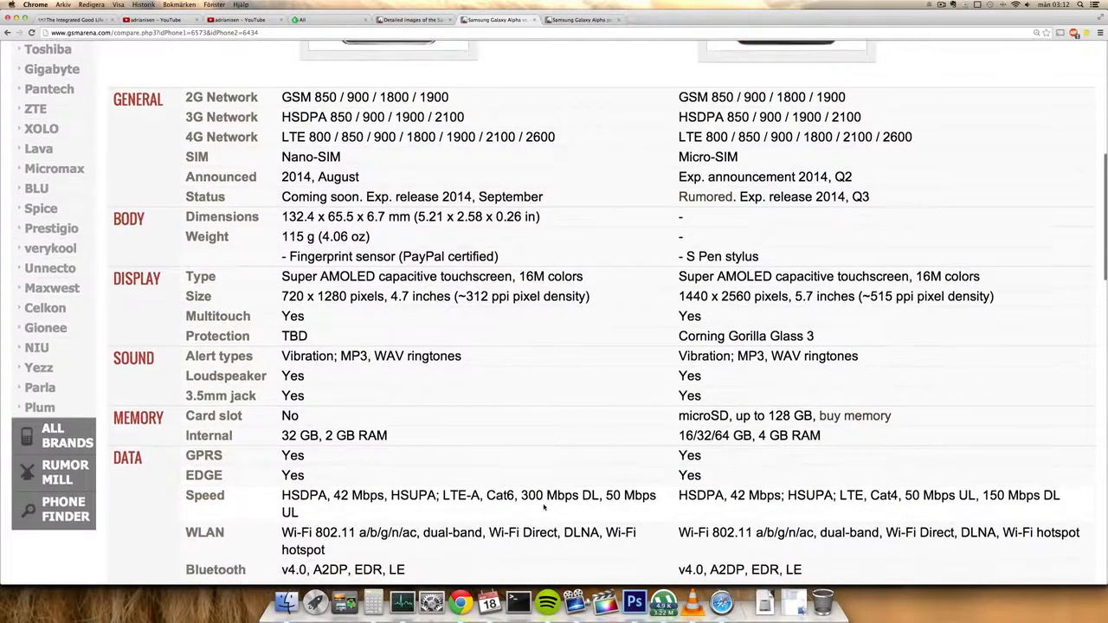
scroll(down, 3)
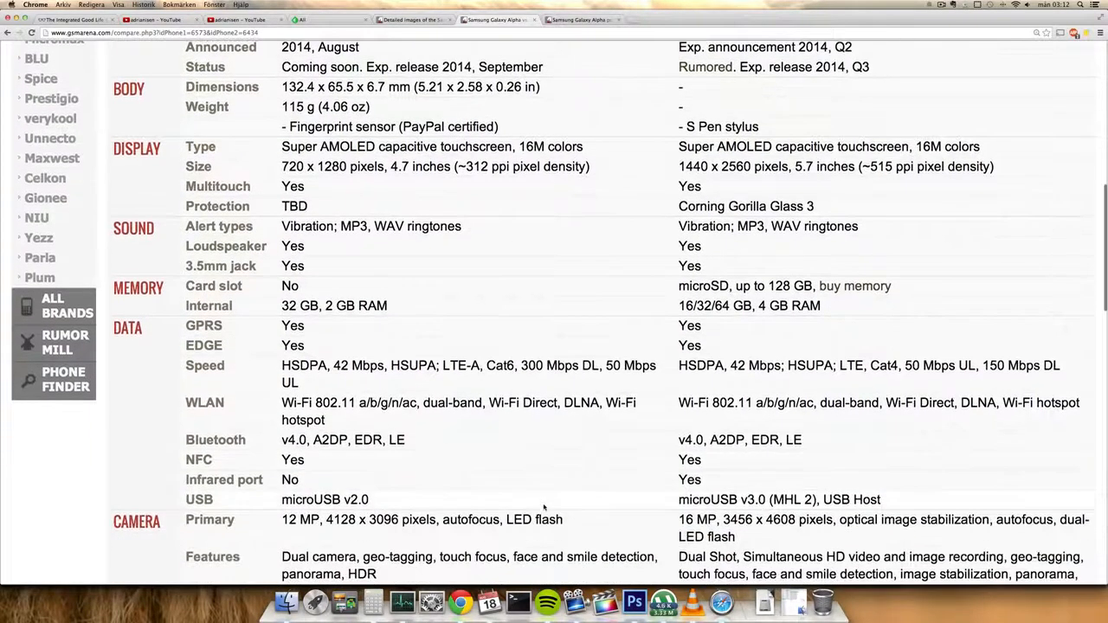
scroll(down, 3)
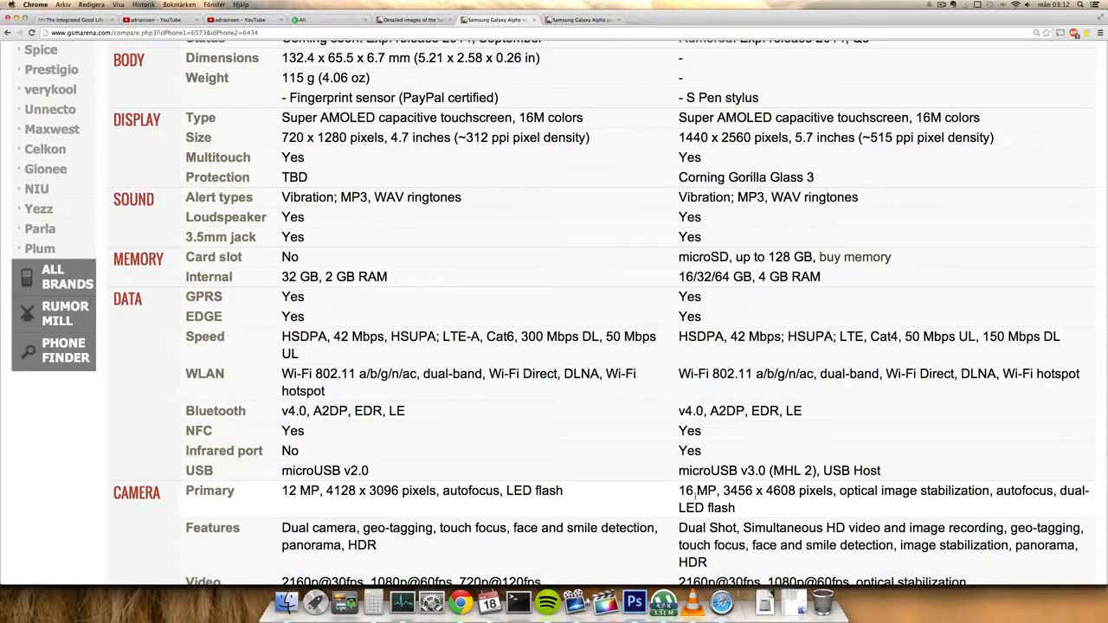
scroll(down, 3)
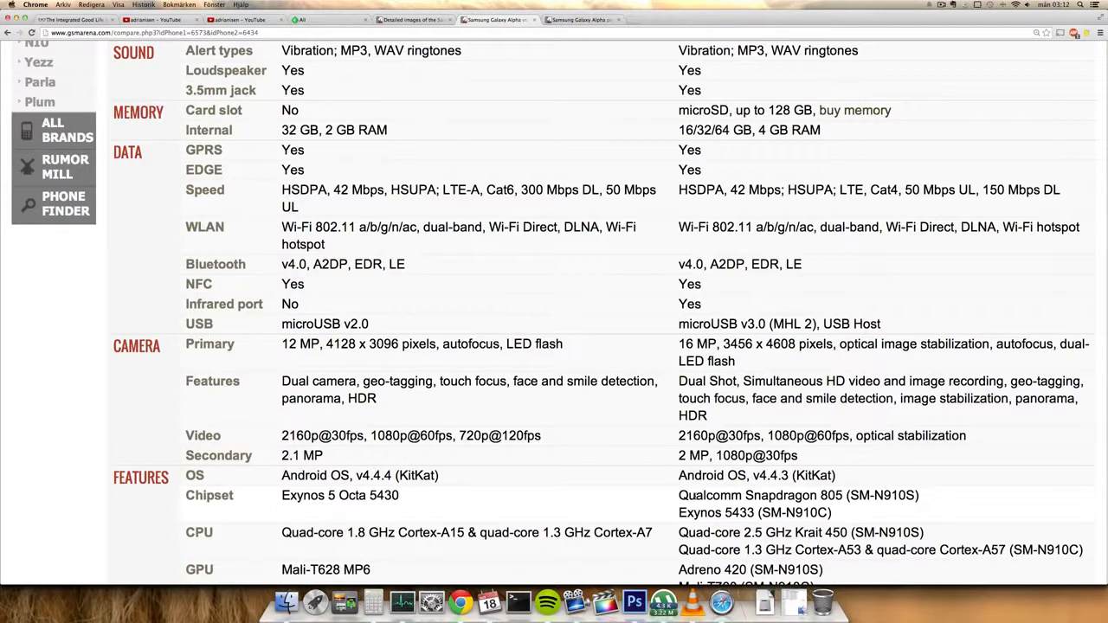
scroll(down, 3)
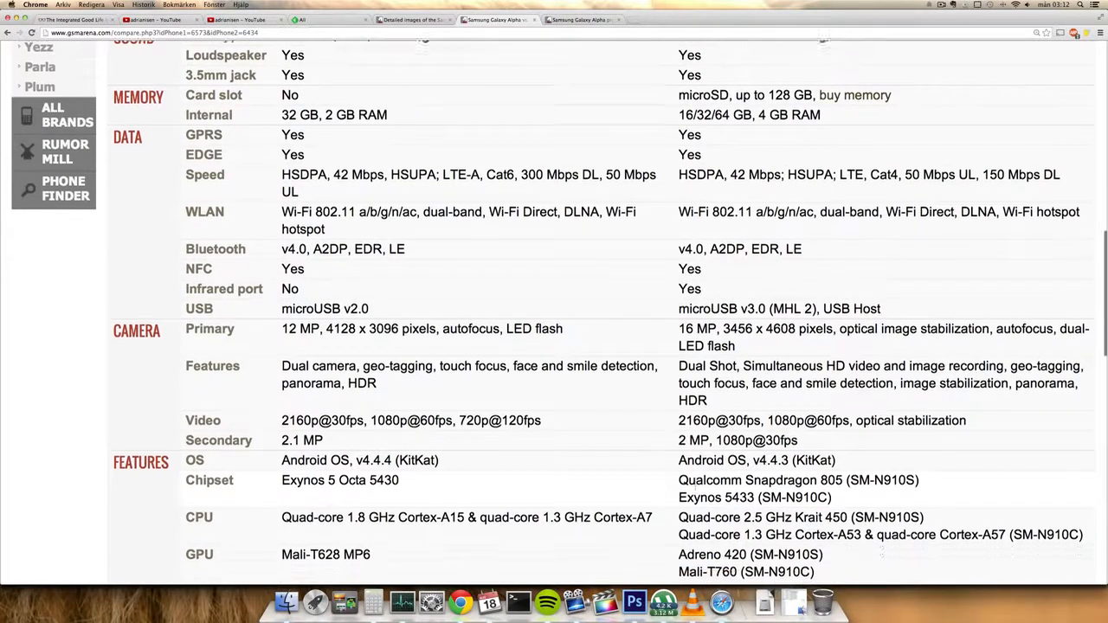
scroll(down, 3)
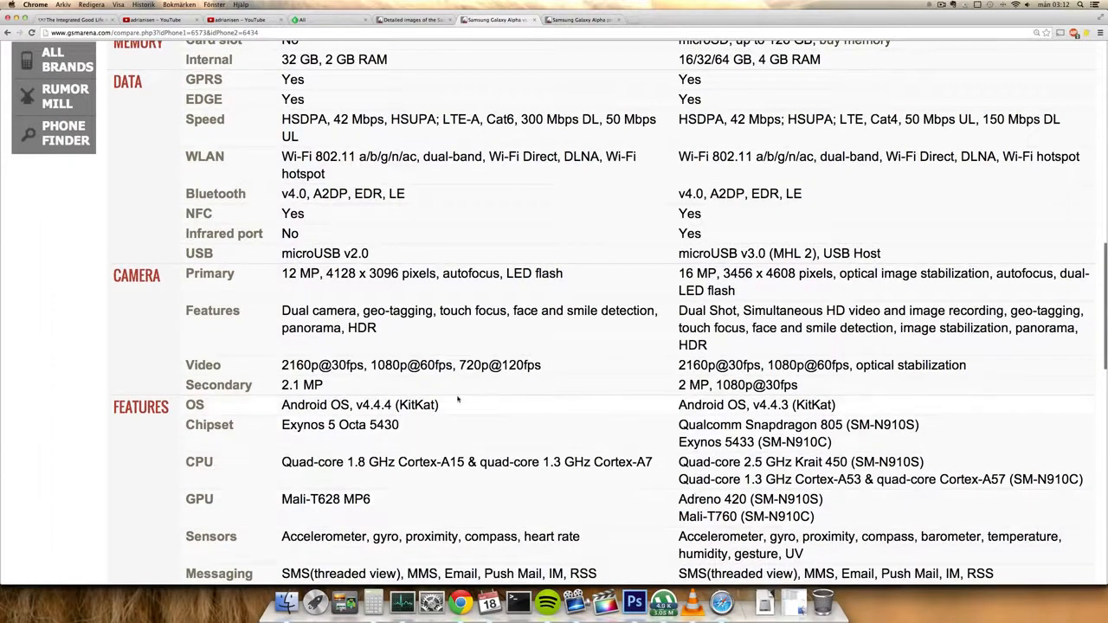
mouse_move(703, 400)
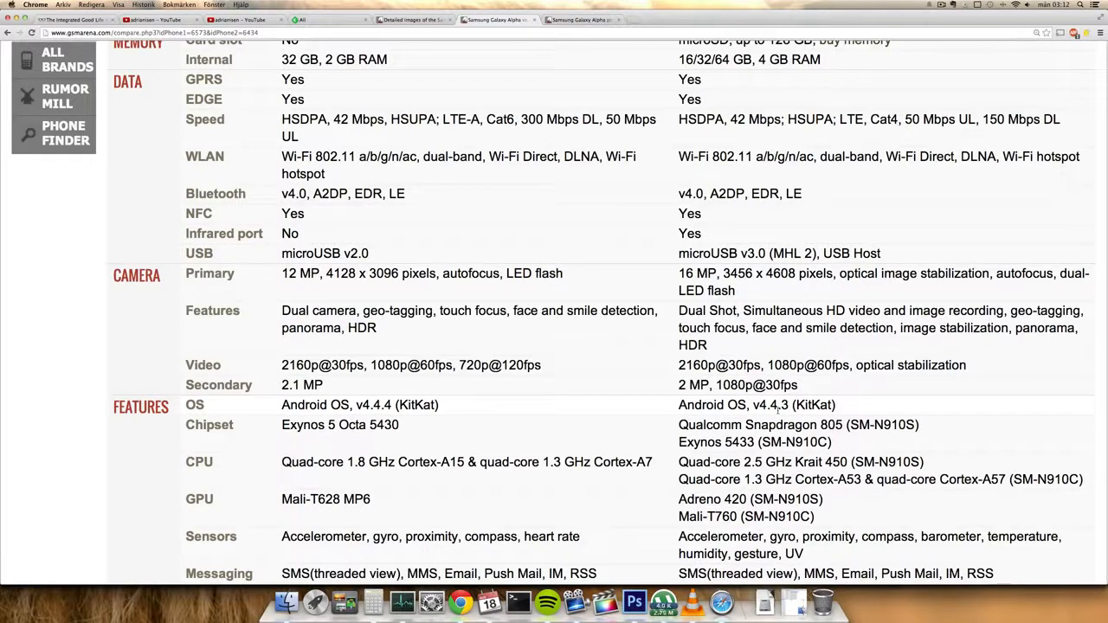
Reveal the Browser, Radio, GPS, Java and Colors rows for both phones
scroll(down, 3)
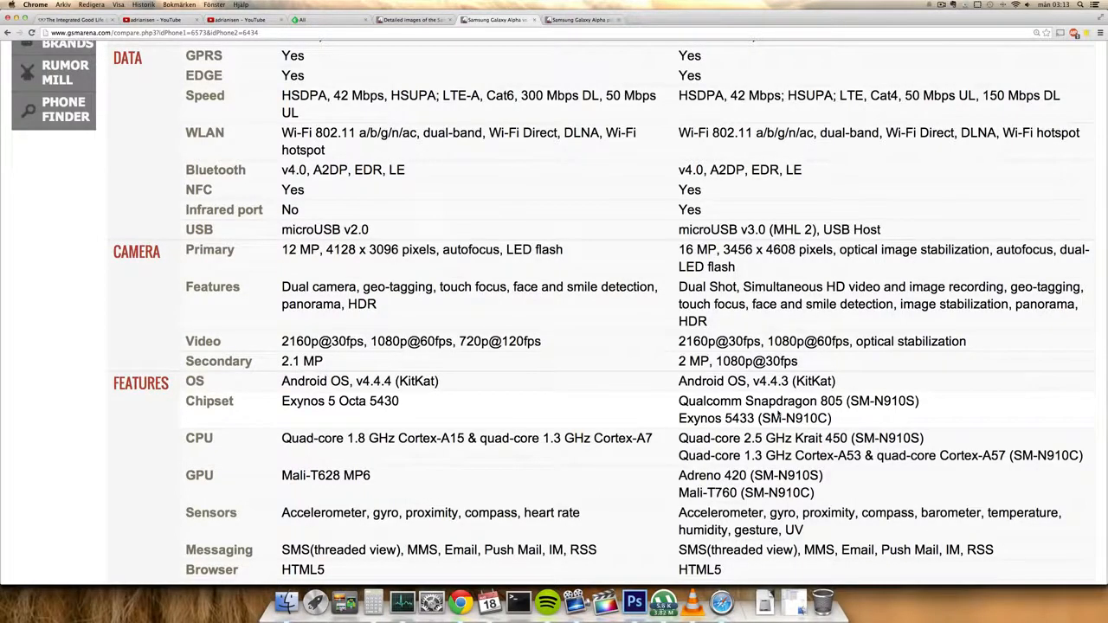
scroll(down, 3)
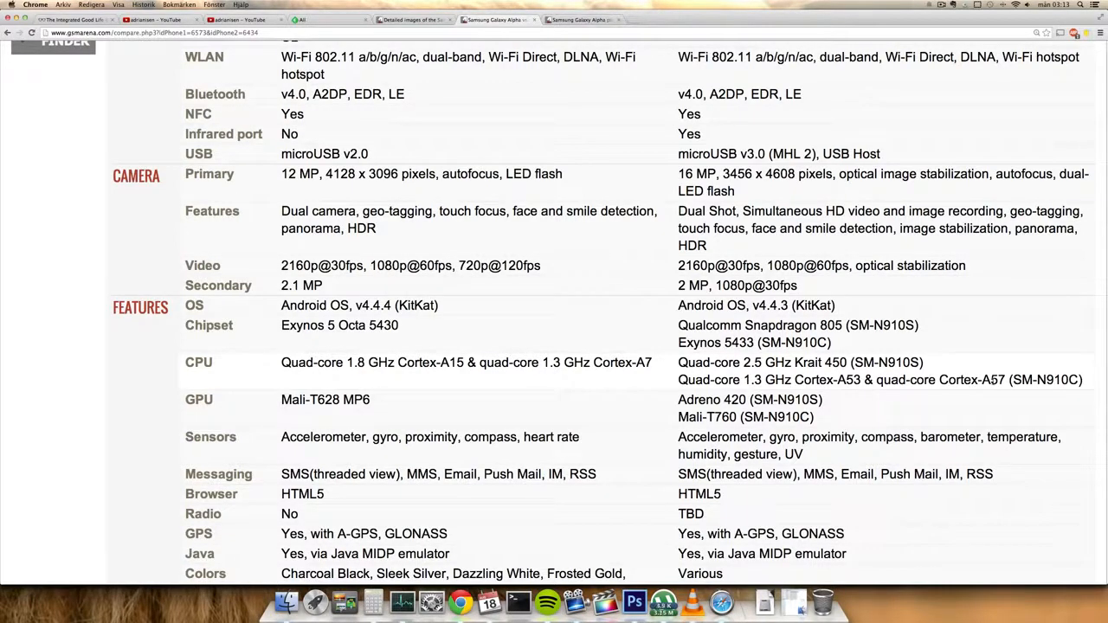
Scroll past the extra features, Battery and Misc SAR/price rows to the comparison's end
scroll(up, 3)
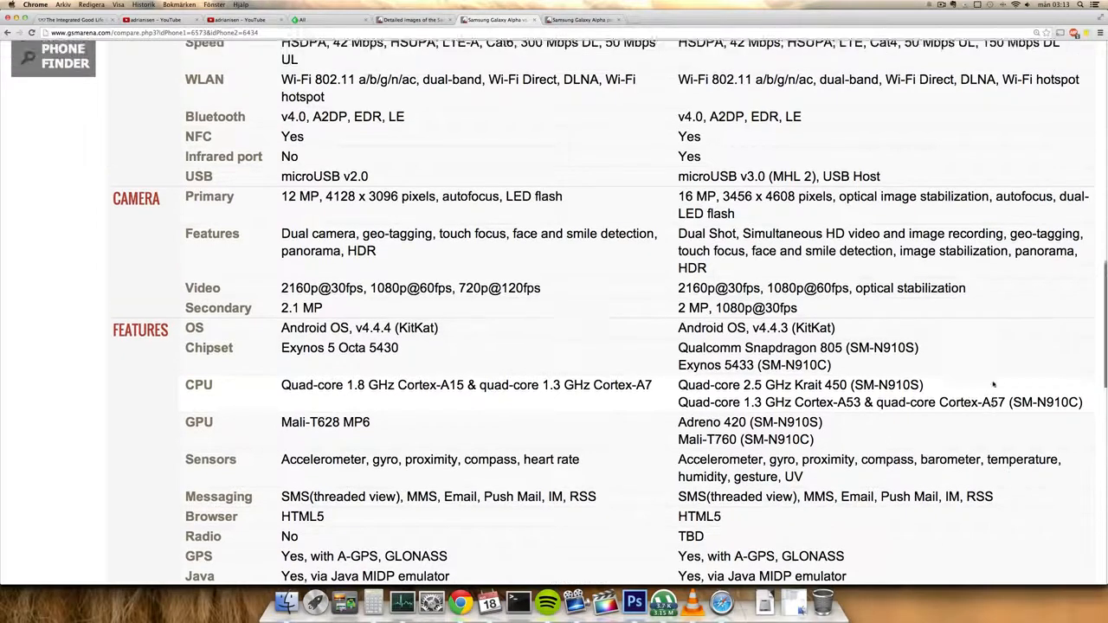
scroll(up, 3)
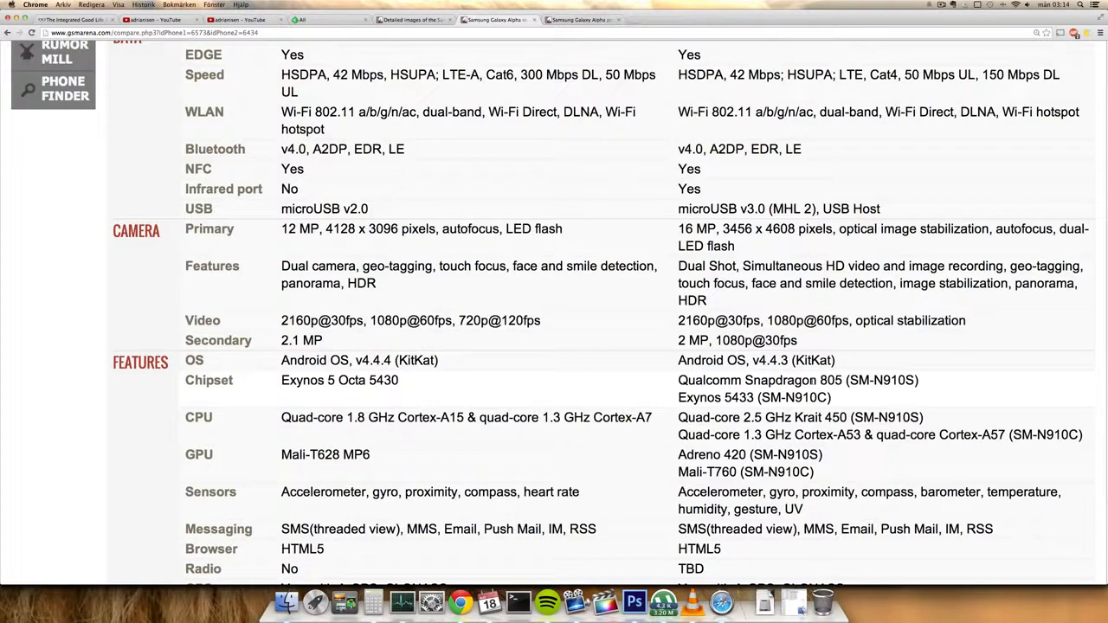
scroll(down, 3)
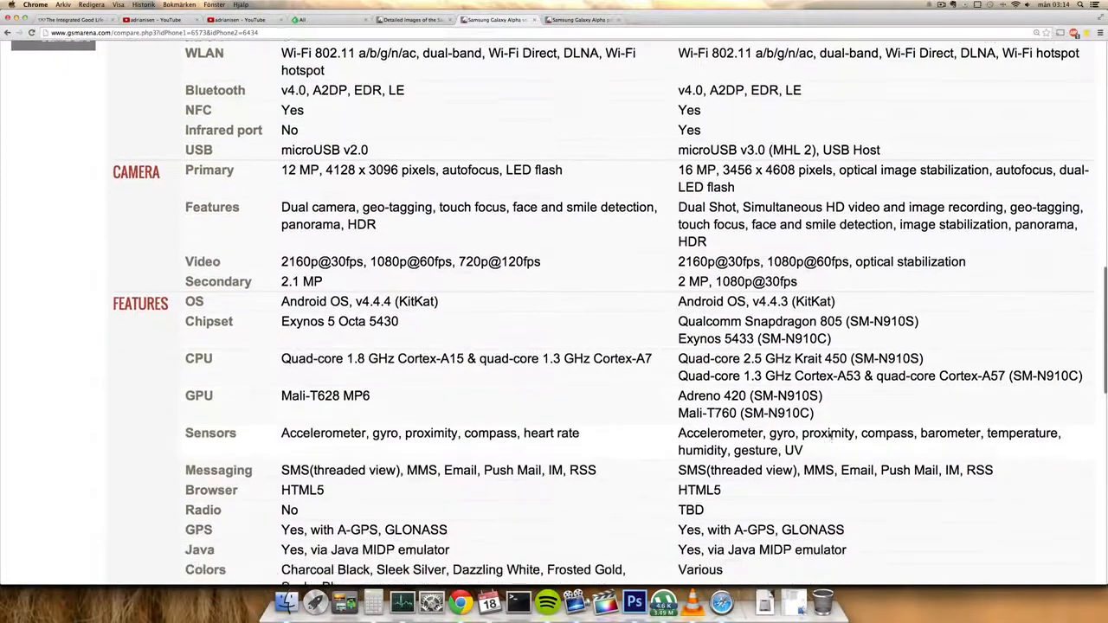
scroll(down, 3)
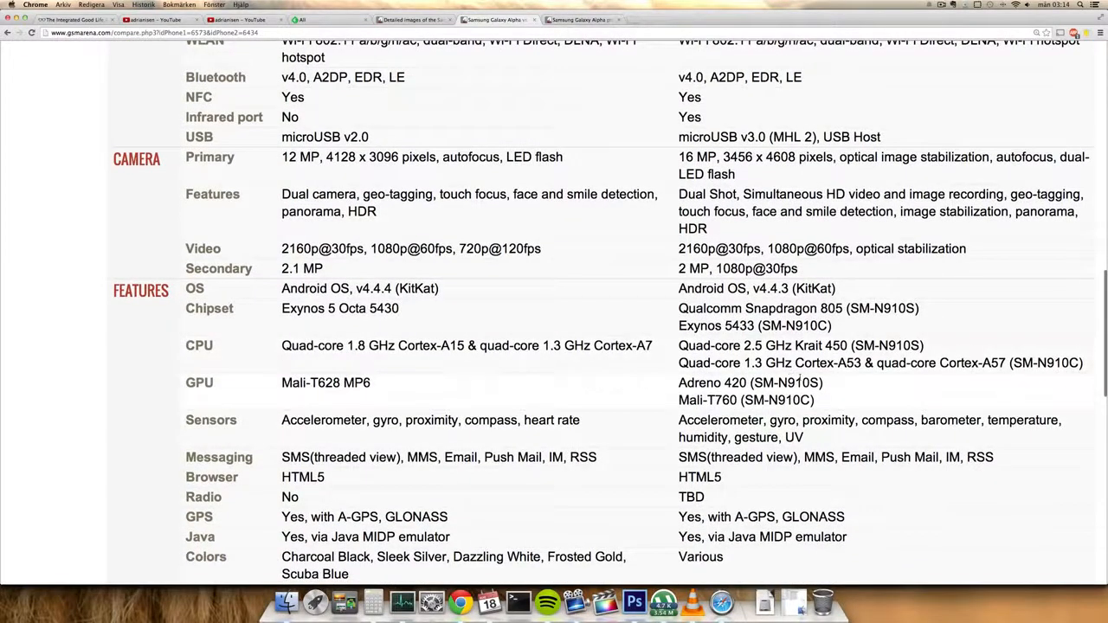
scroll(down, 3)
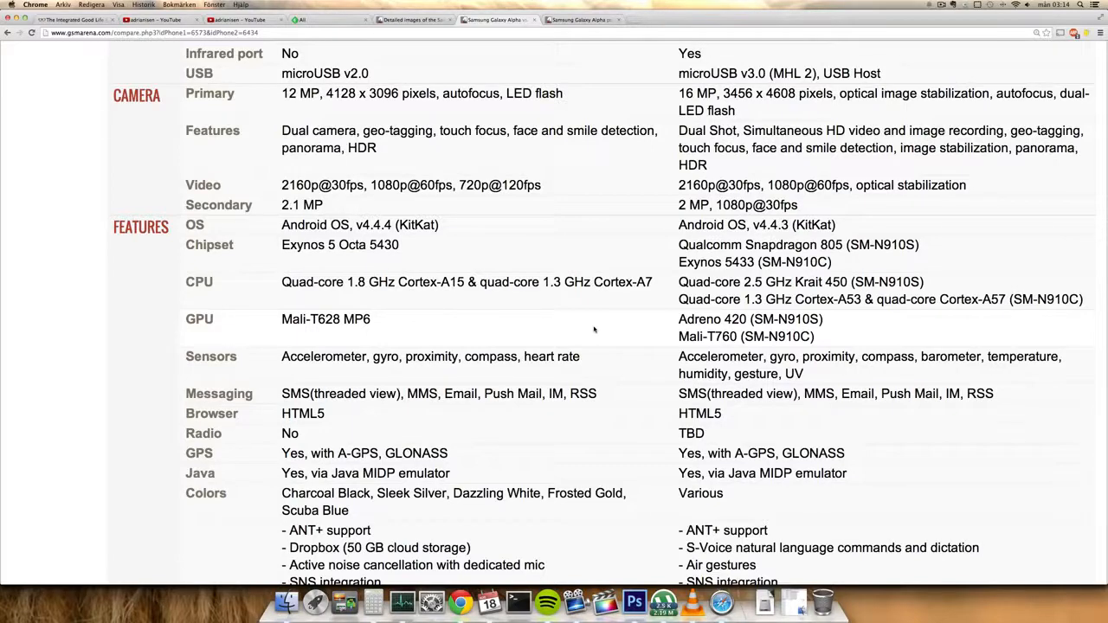
scroll(down, 3)
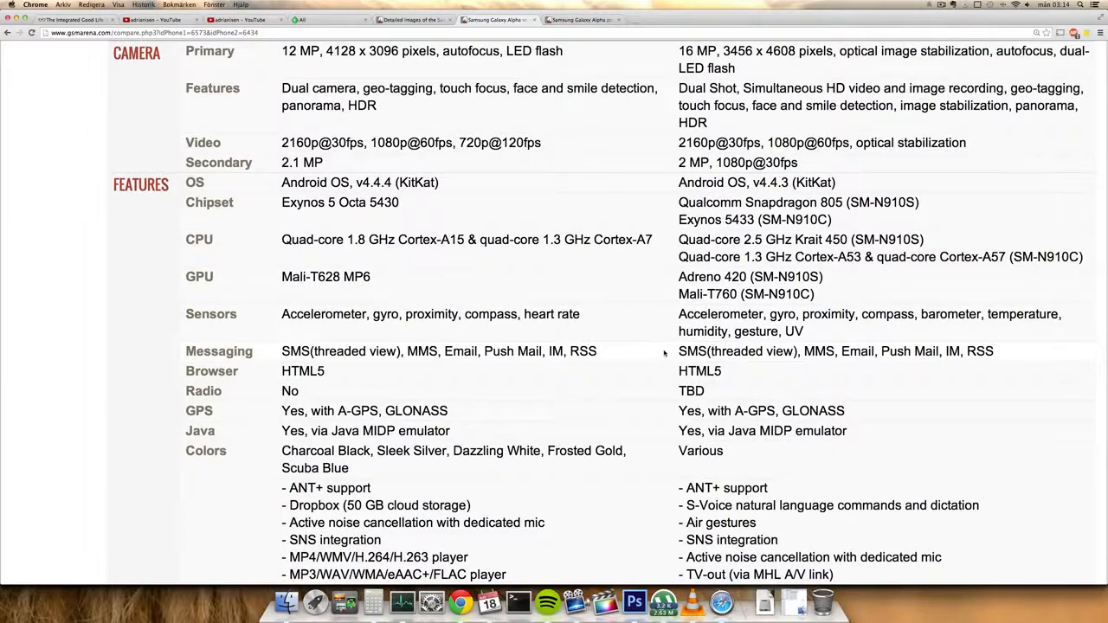
scroll(down, 3)
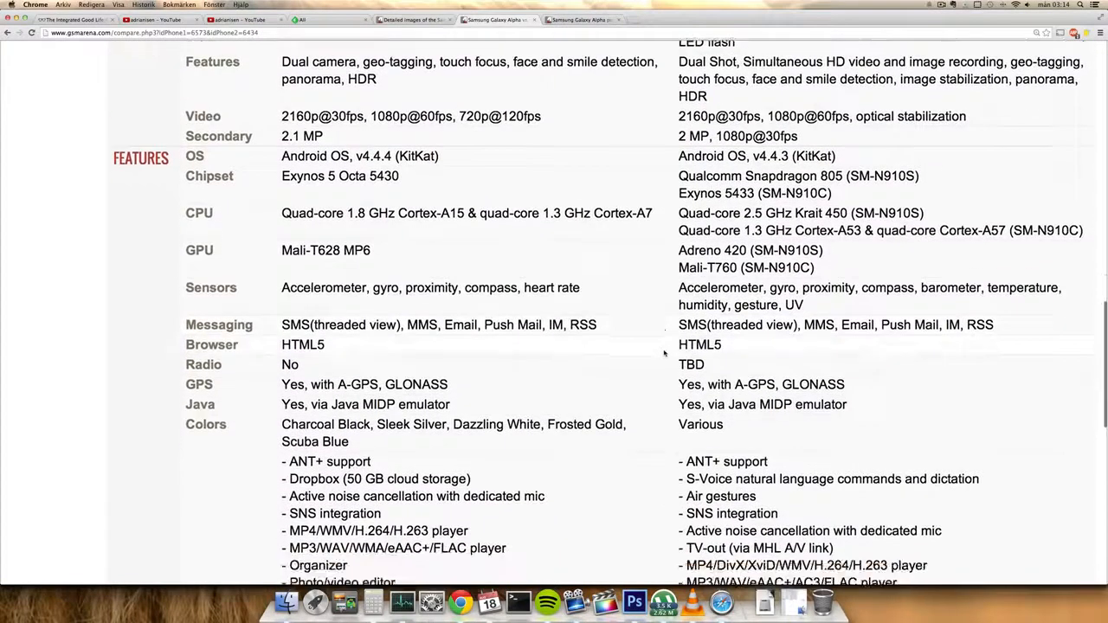
scroll(down, 3)
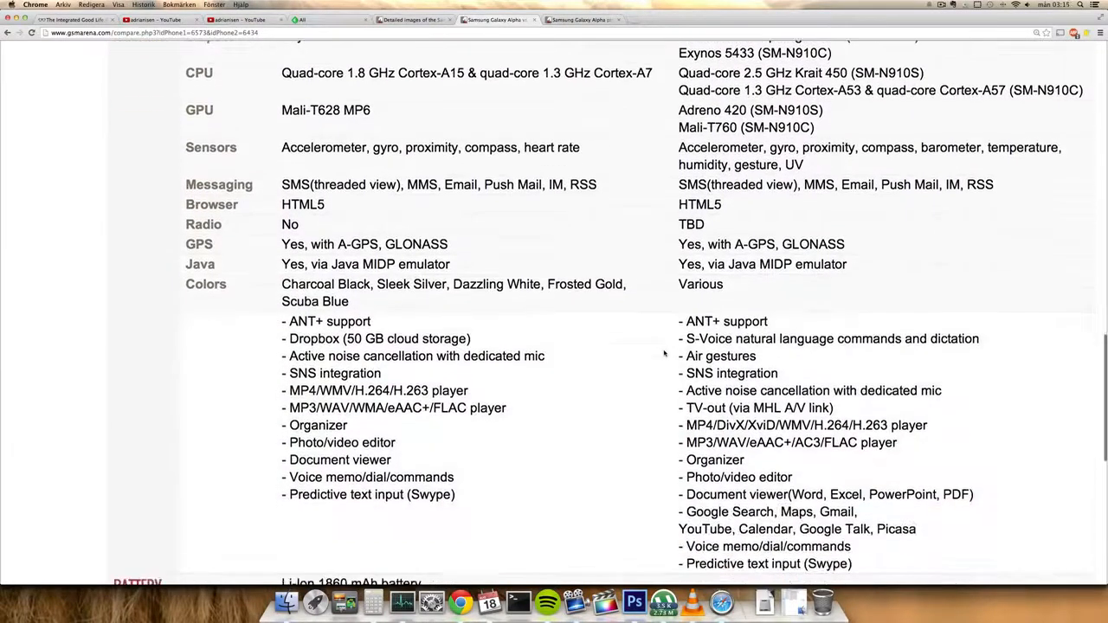
scroll(up, 3)
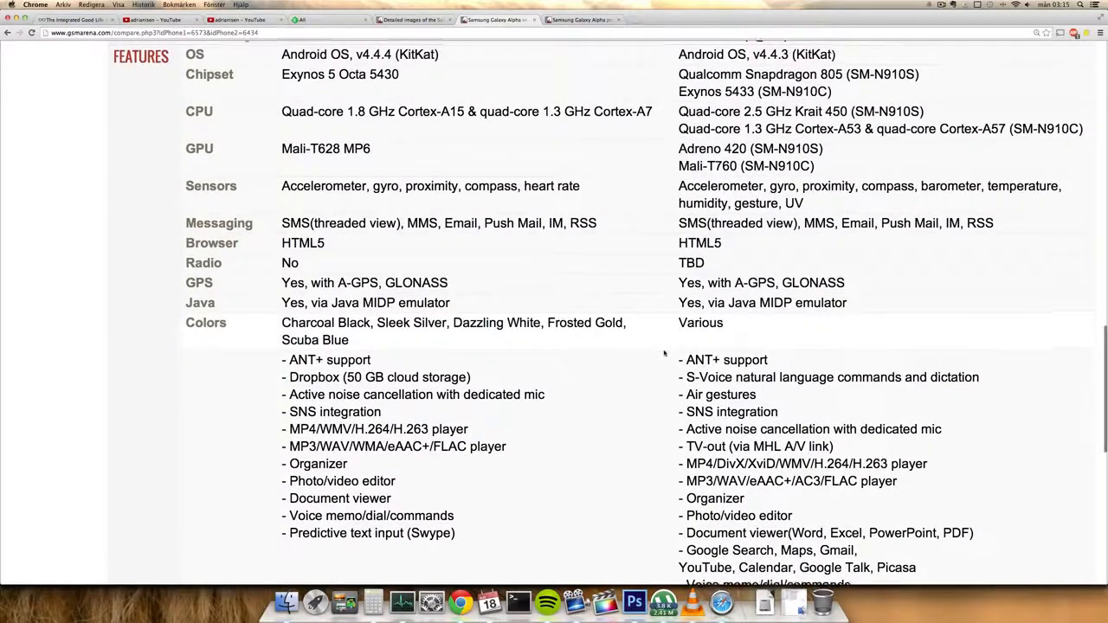
scroll(down, 3)
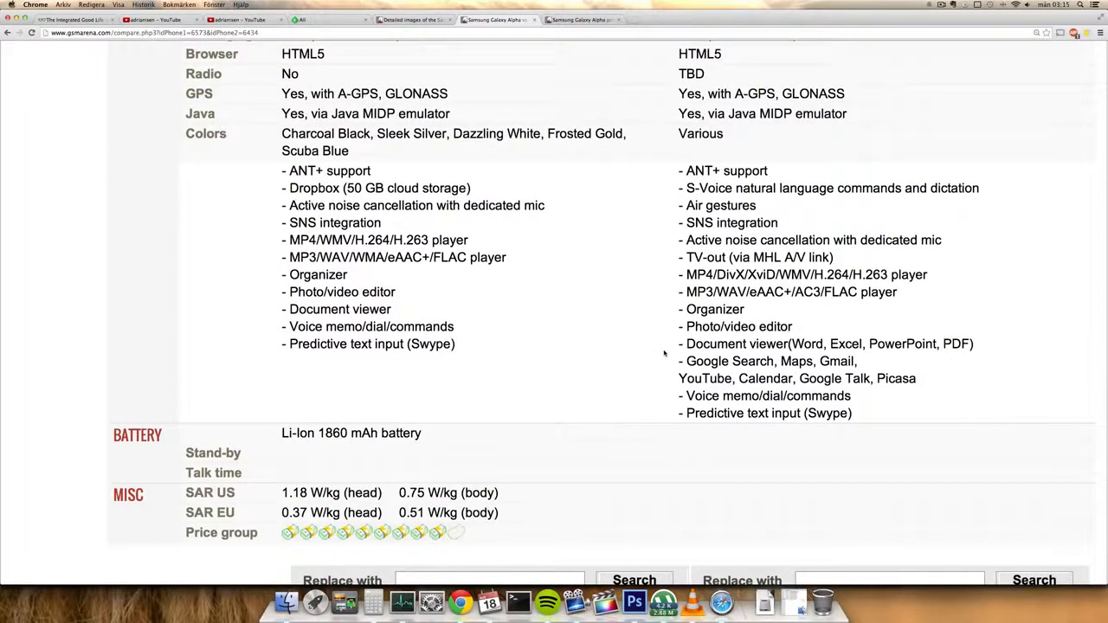
scroll(down, 3)
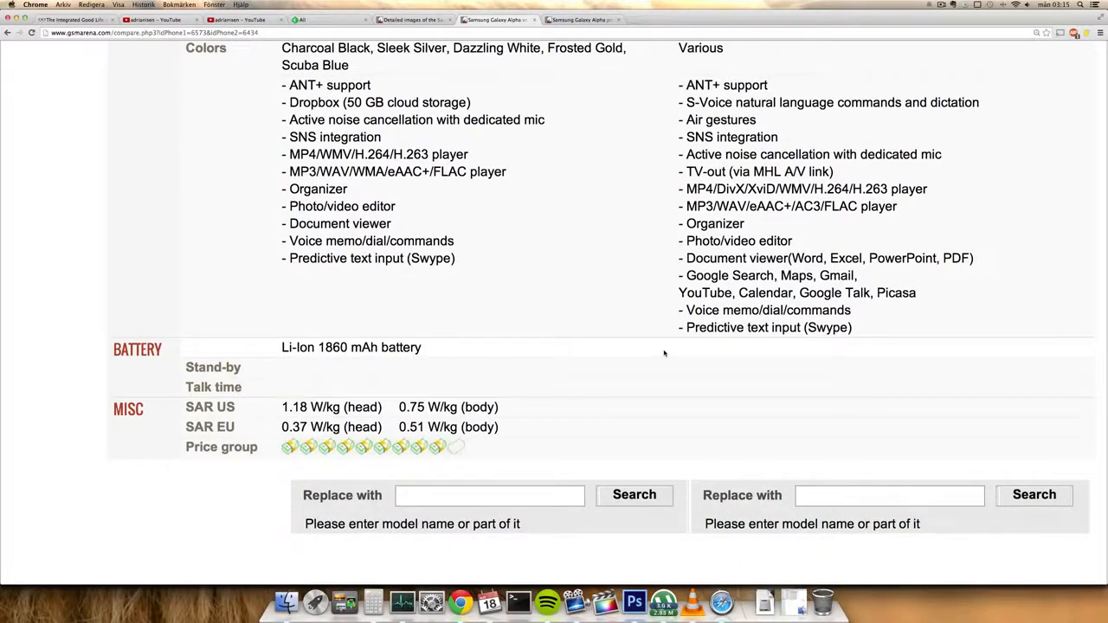
scroll(up, 3)
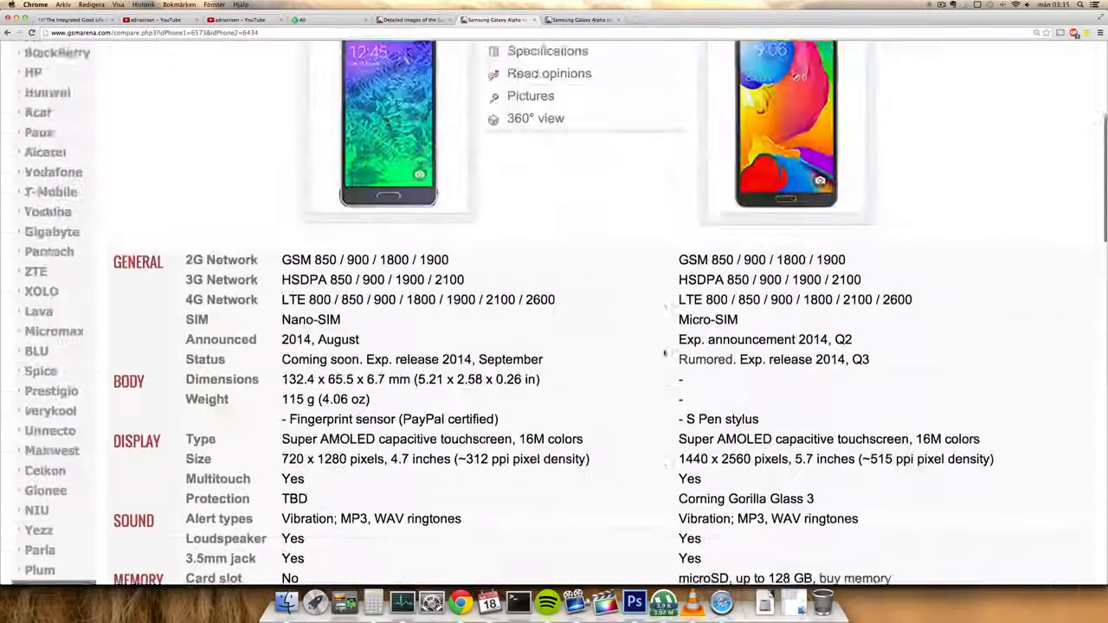
scroll(up, 3)
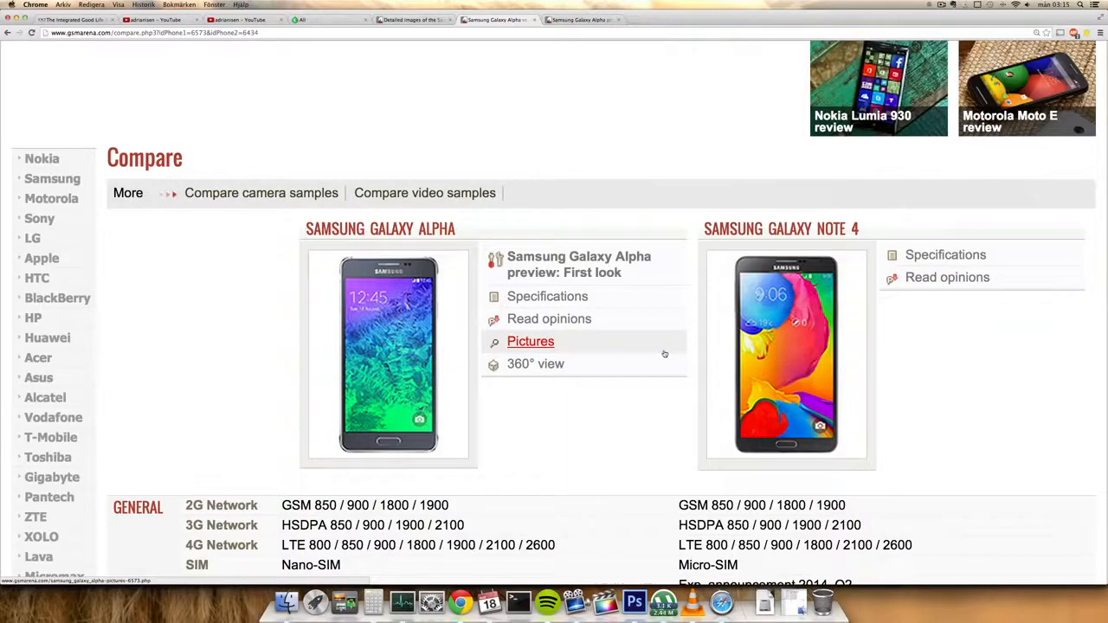
scroll(down, 3)
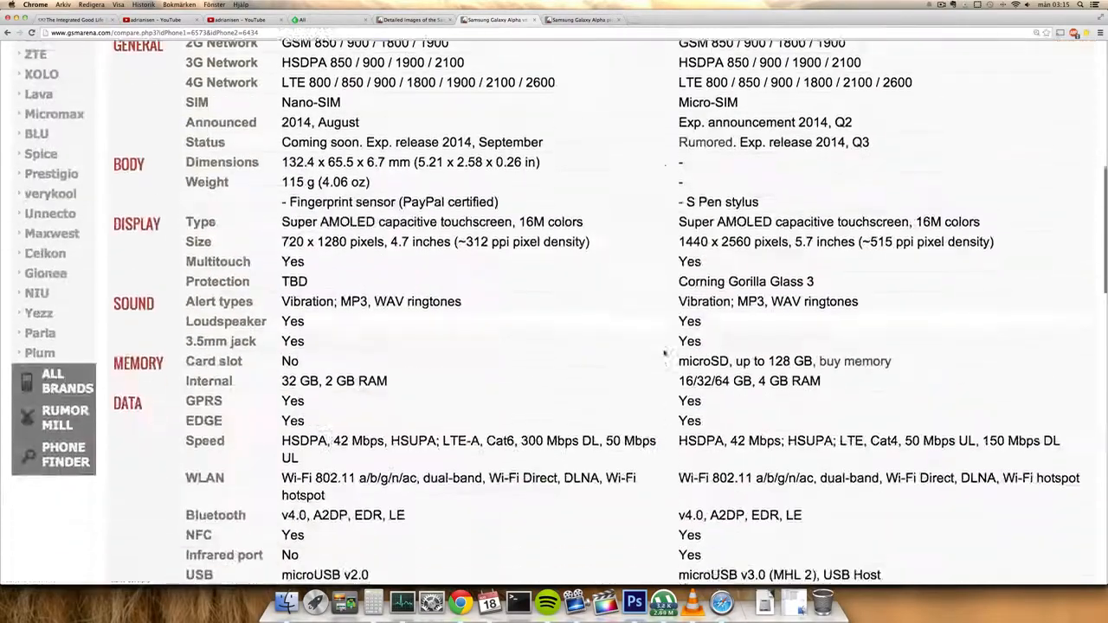
scroll(down, 3)
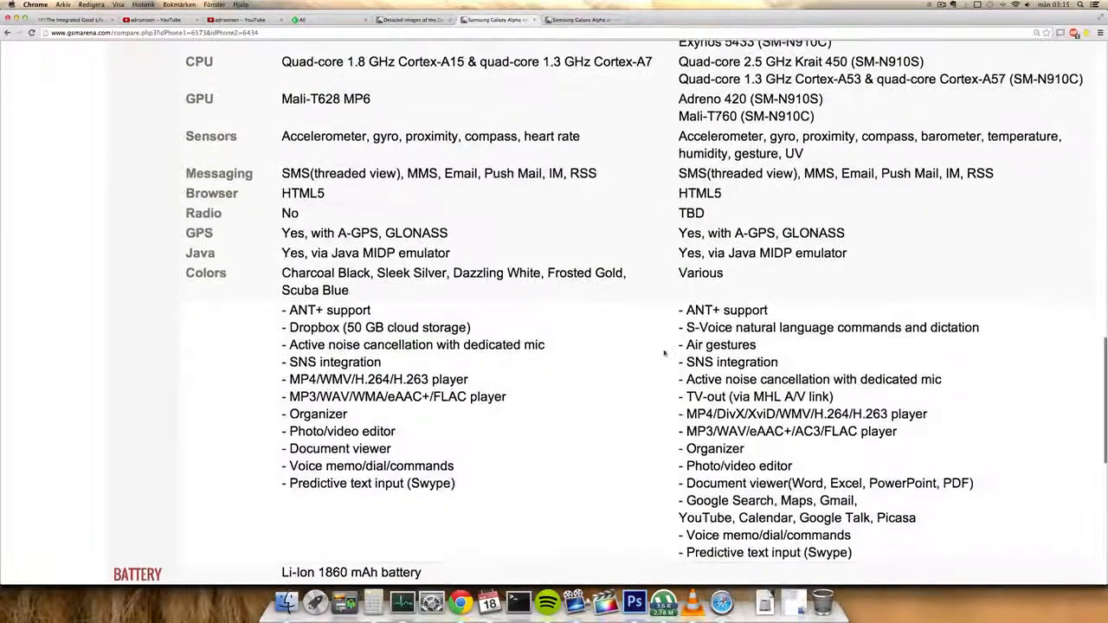
scroll(up, 3)
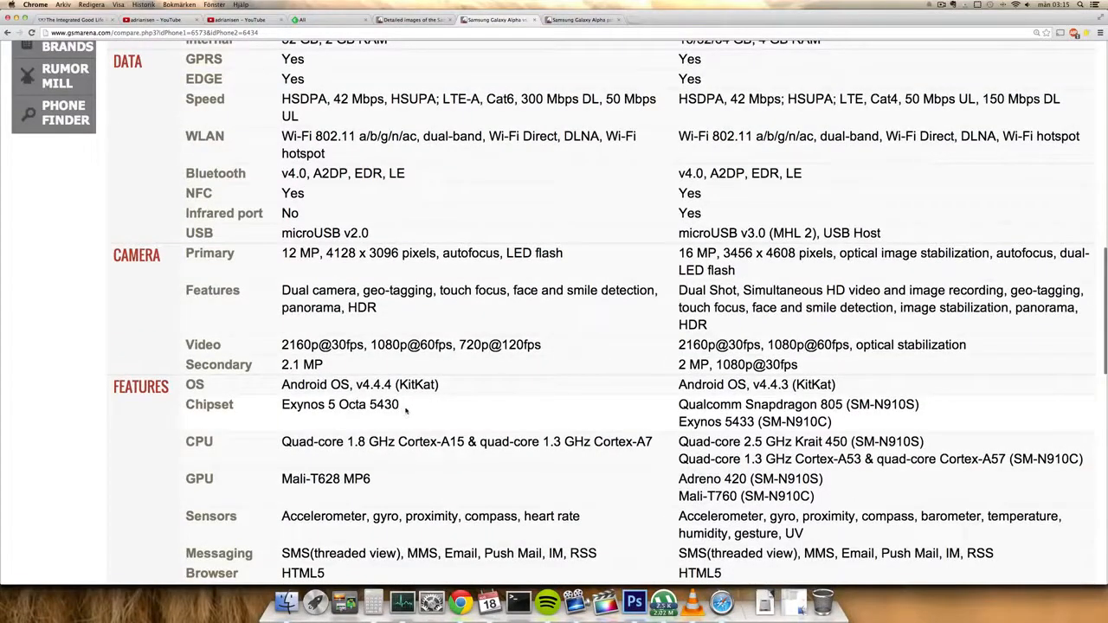
mouse_move(520, 385)
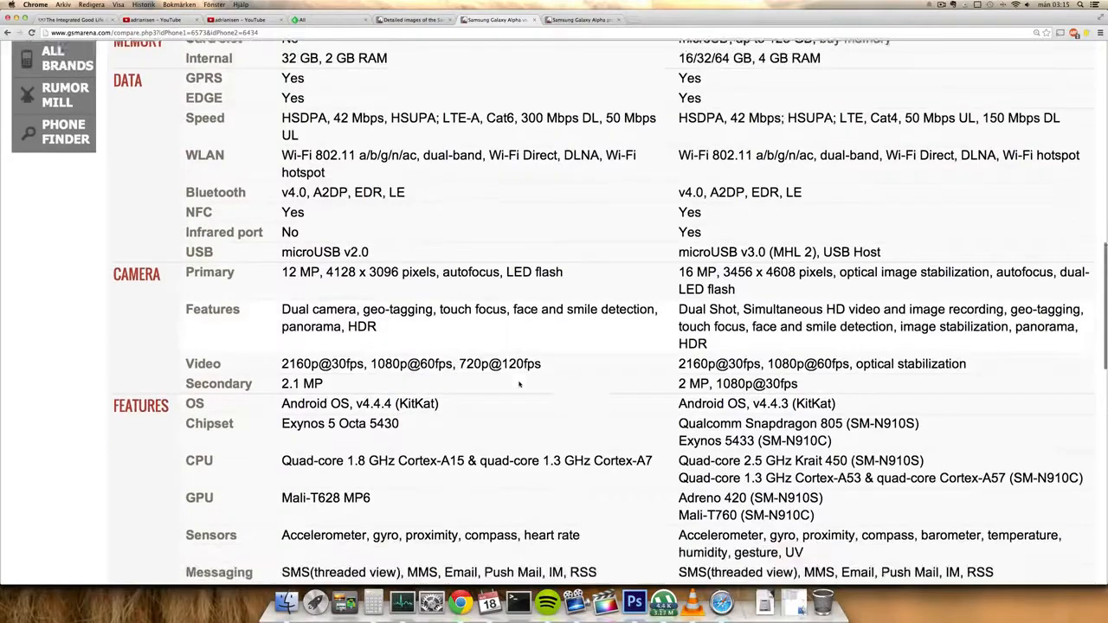
scroll(down, 3)
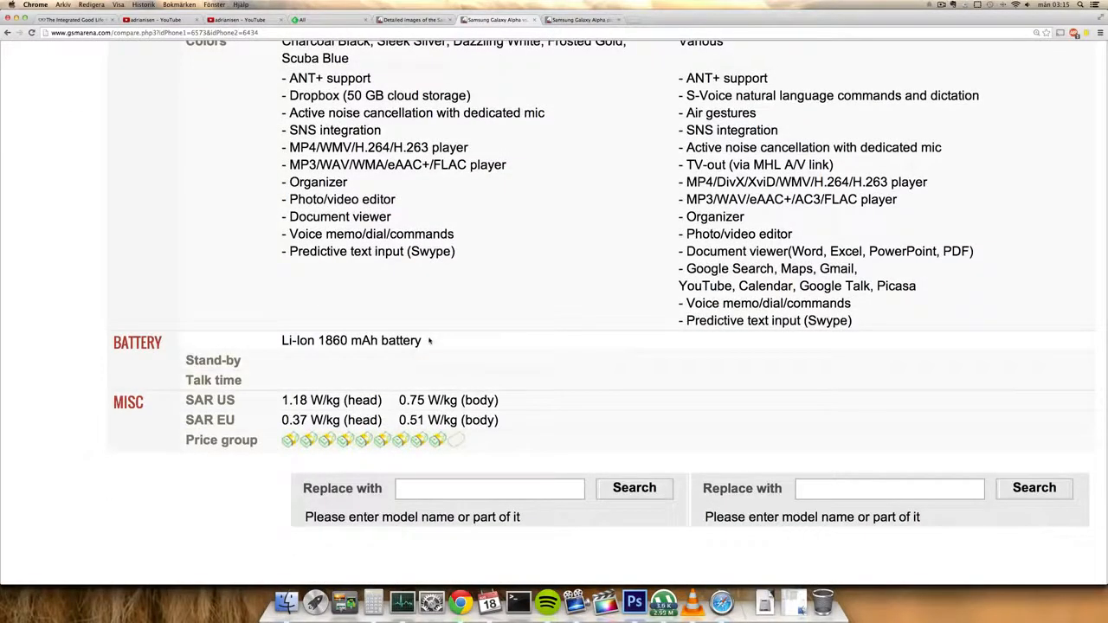
scroll(up, 3)
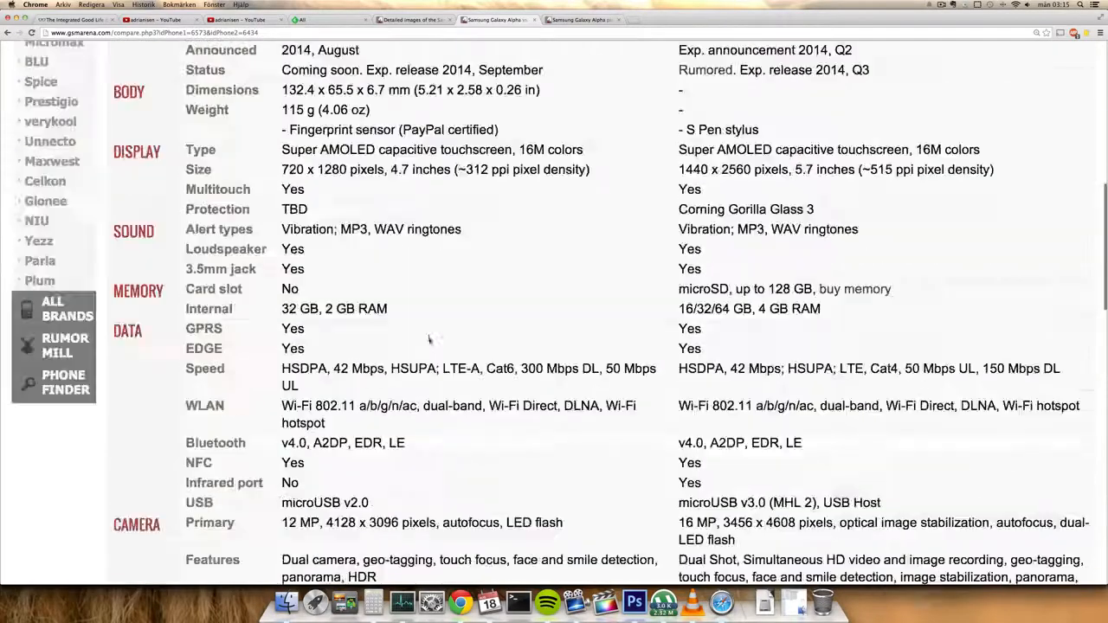
scroll(up, 3)
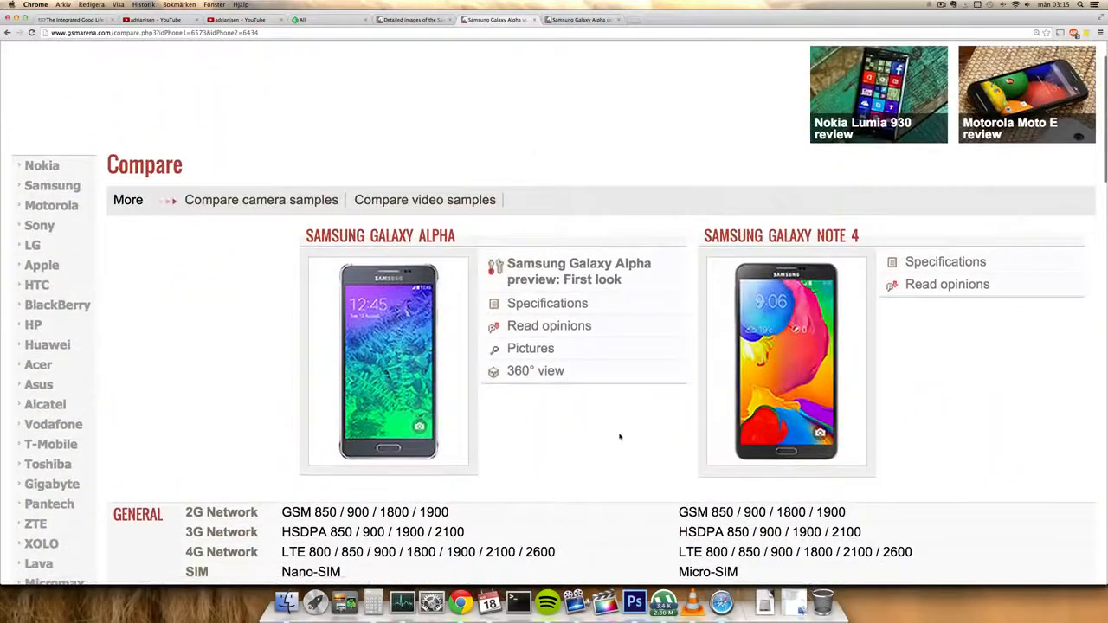
scroll(down, 3)
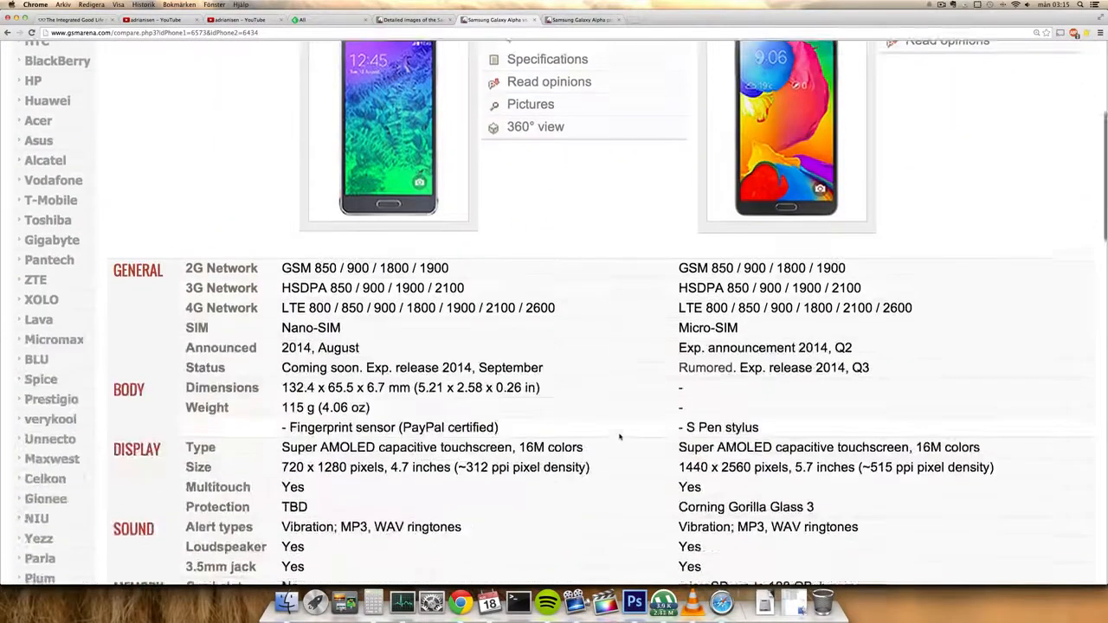
scroll(up, 3)
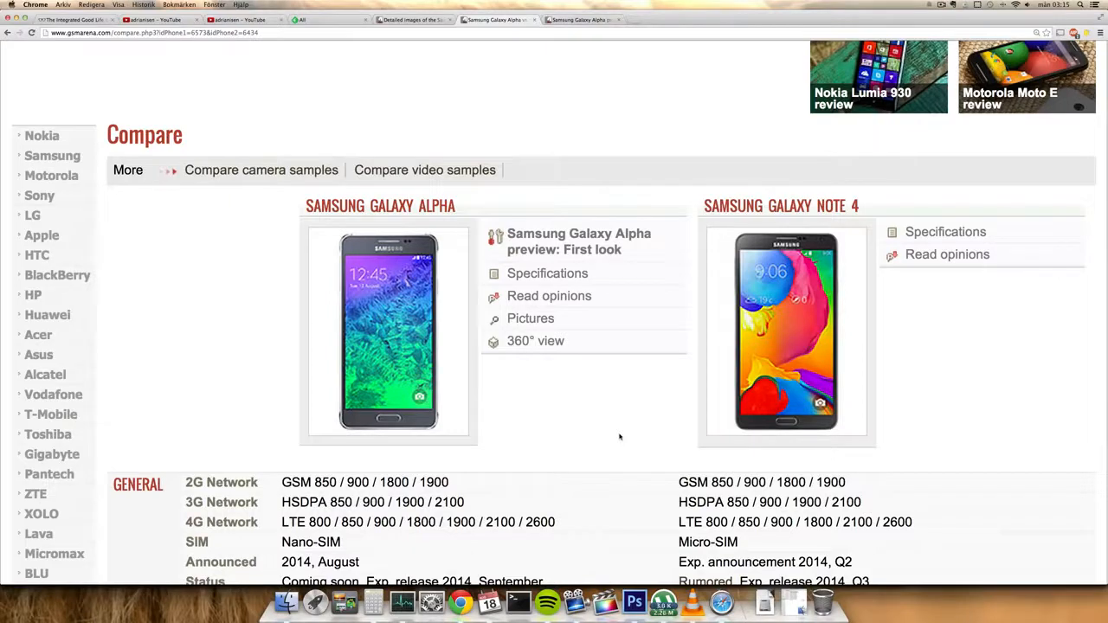
mouse_move(548, 273)
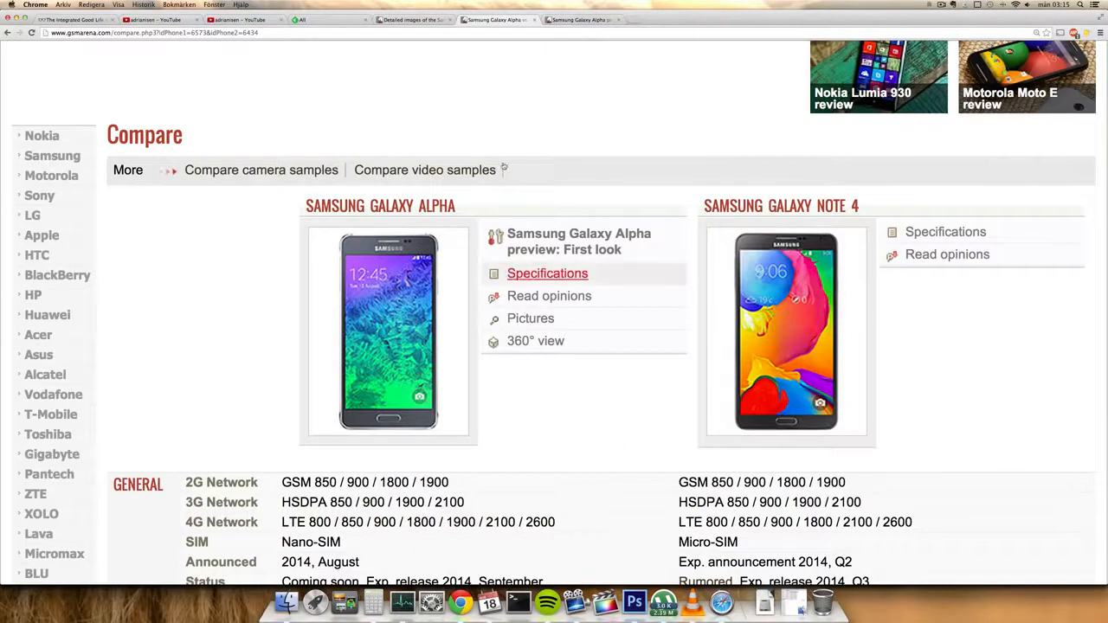
Reopen the Galaxy Alpha pictures page and scroll to the color variants and gallery thumbnails
click(530, 317)
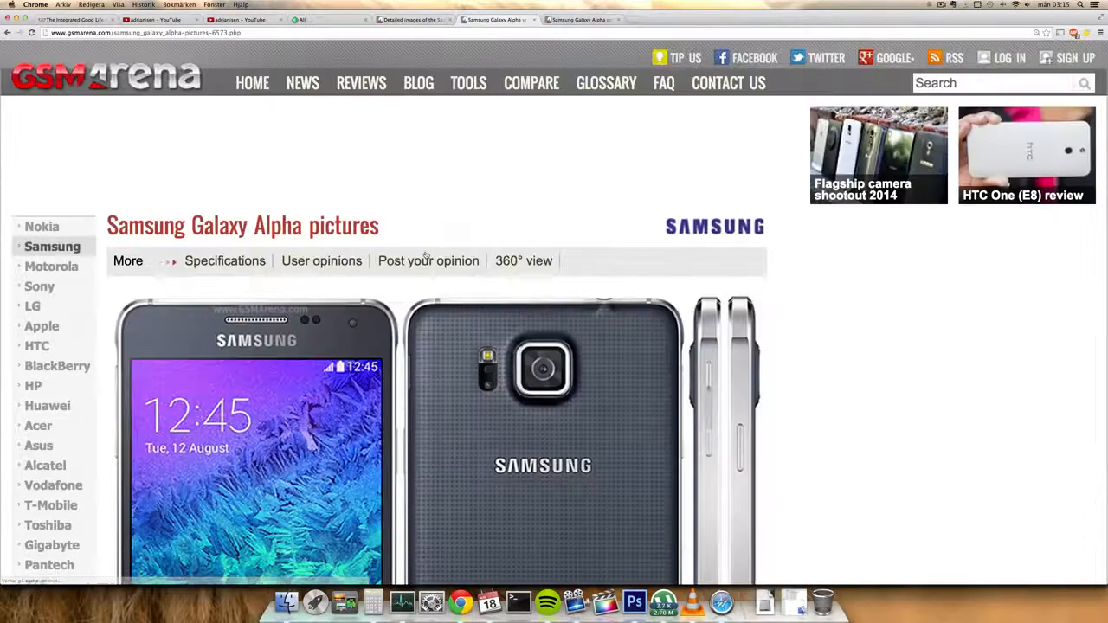
scroll(down, 3)
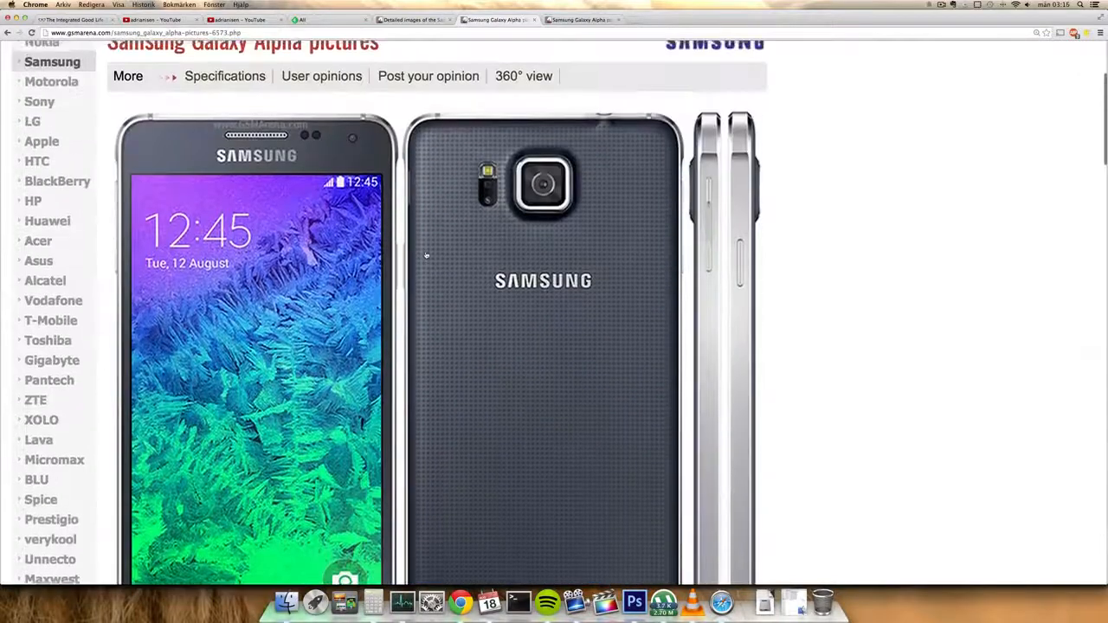
scroll(down, 3)
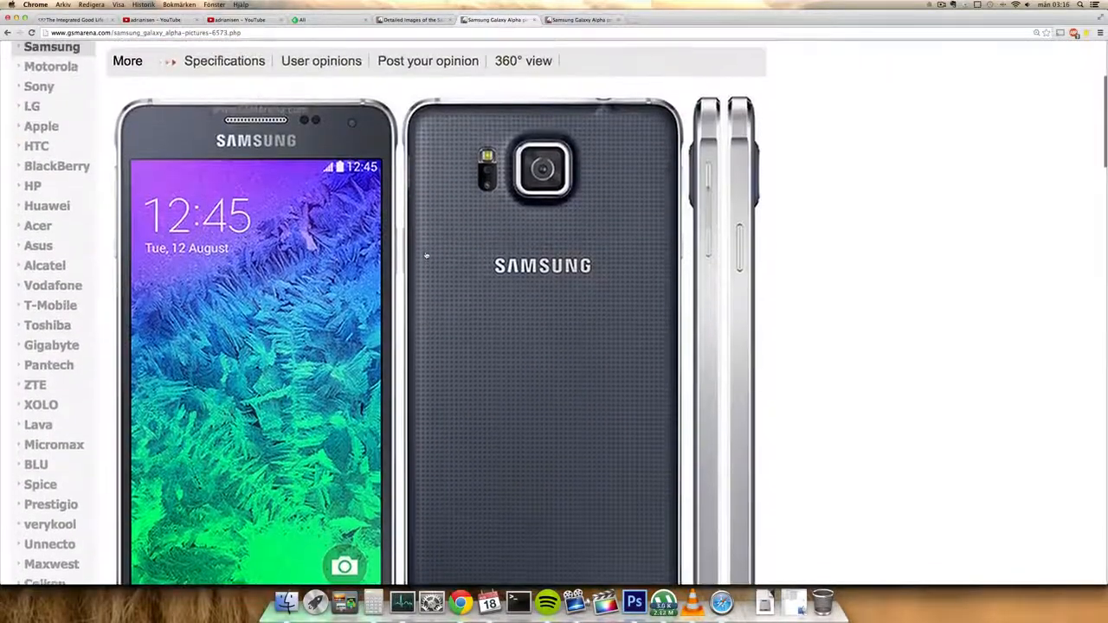
scroll(down, 3)
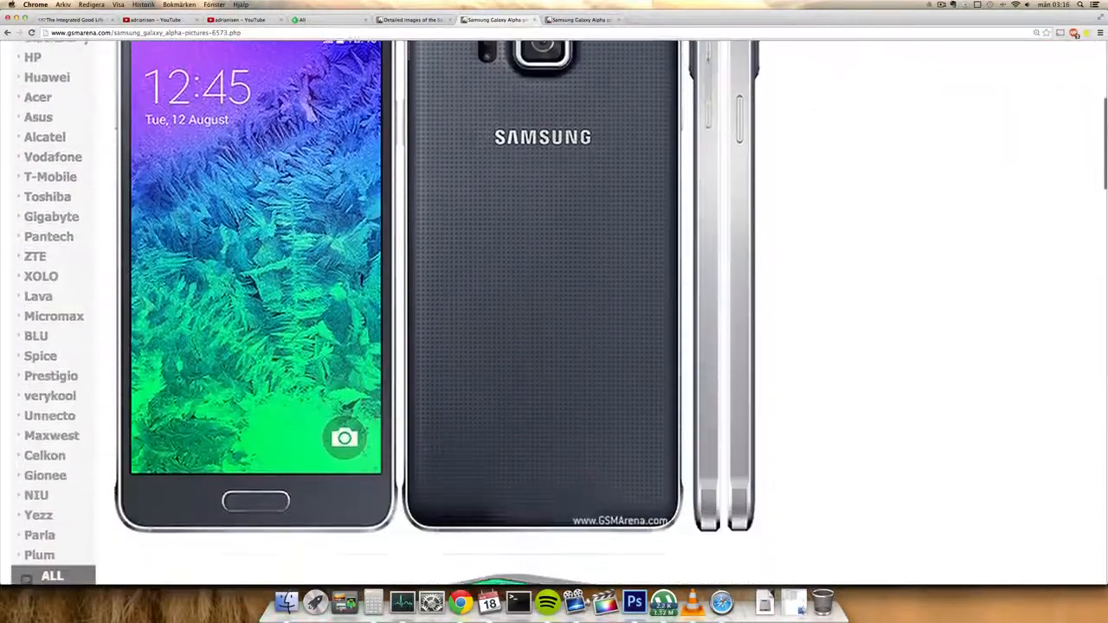
scroll(down, 3)
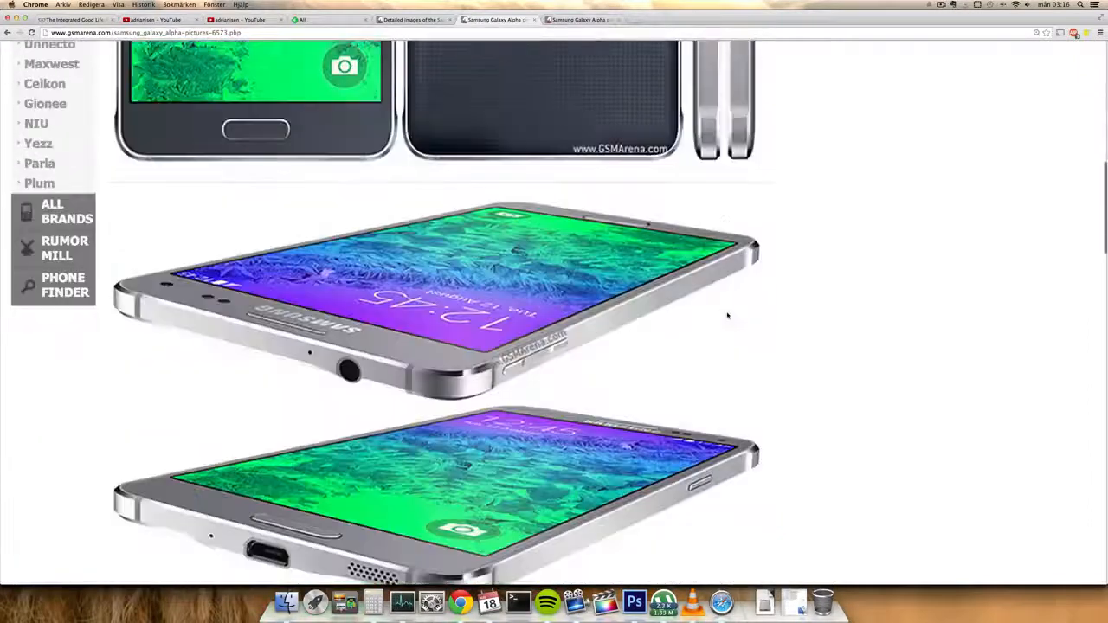
scroll(down, 3)
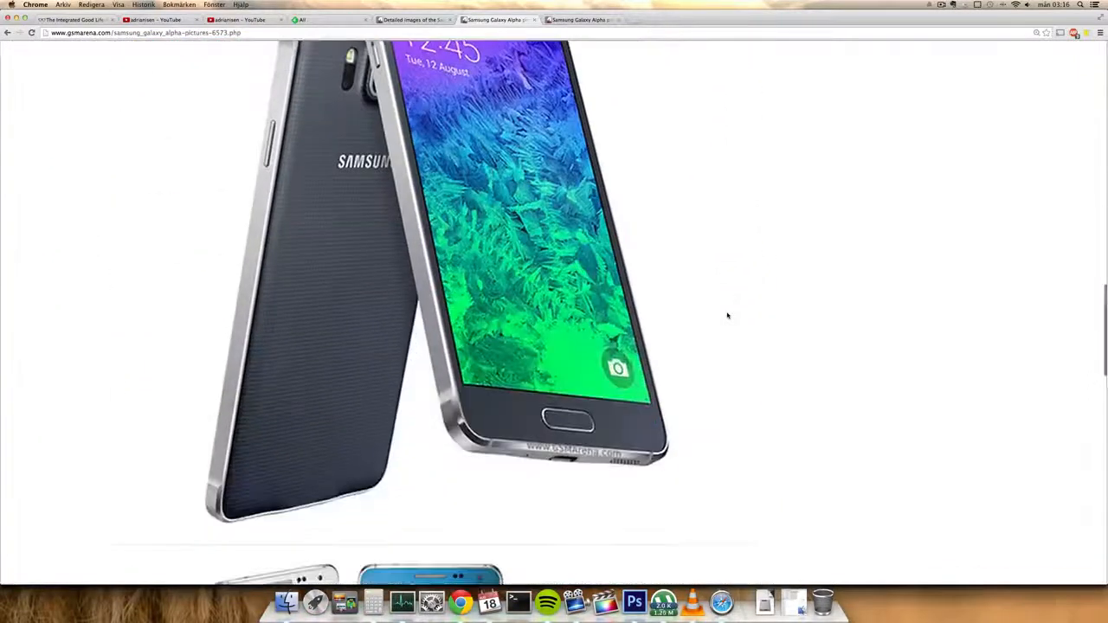
scroll(down, 3)
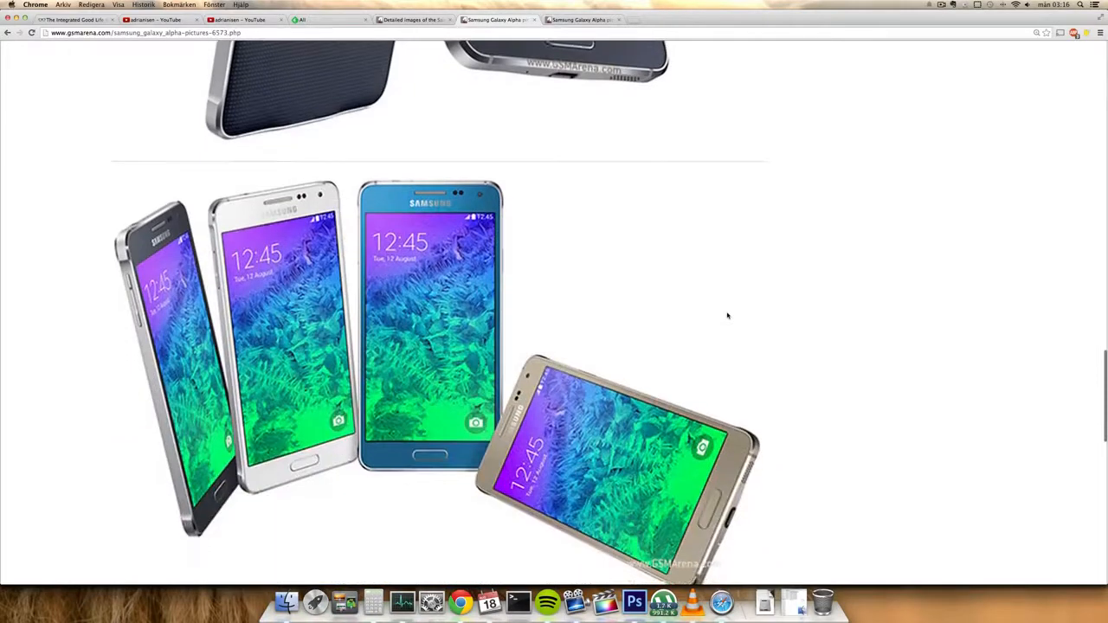
scroll(down, 3)
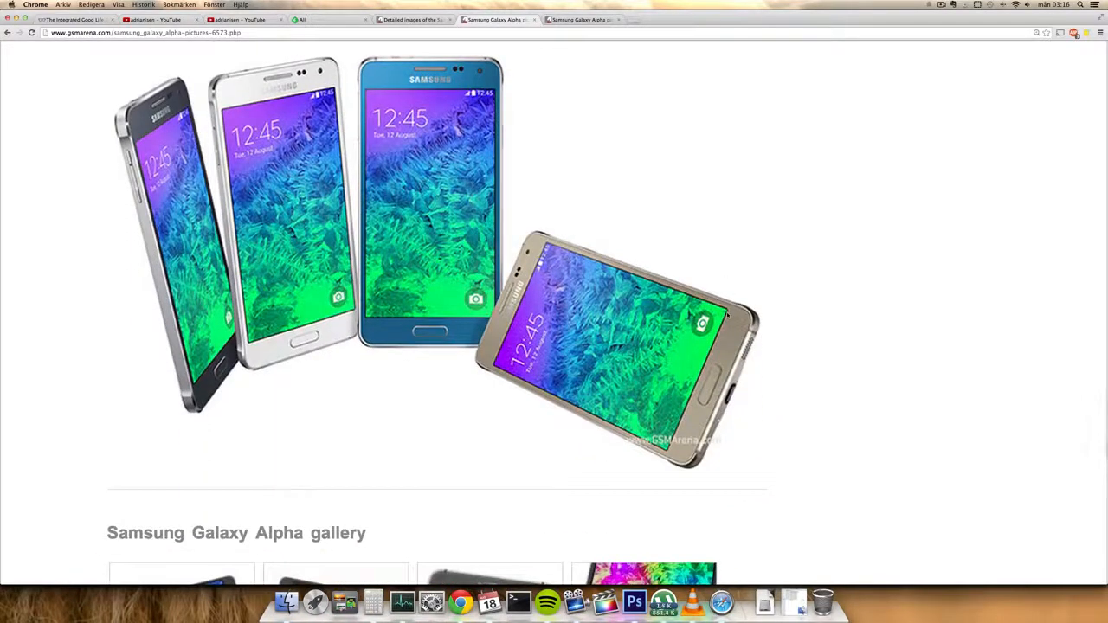
scroll(down, 3)
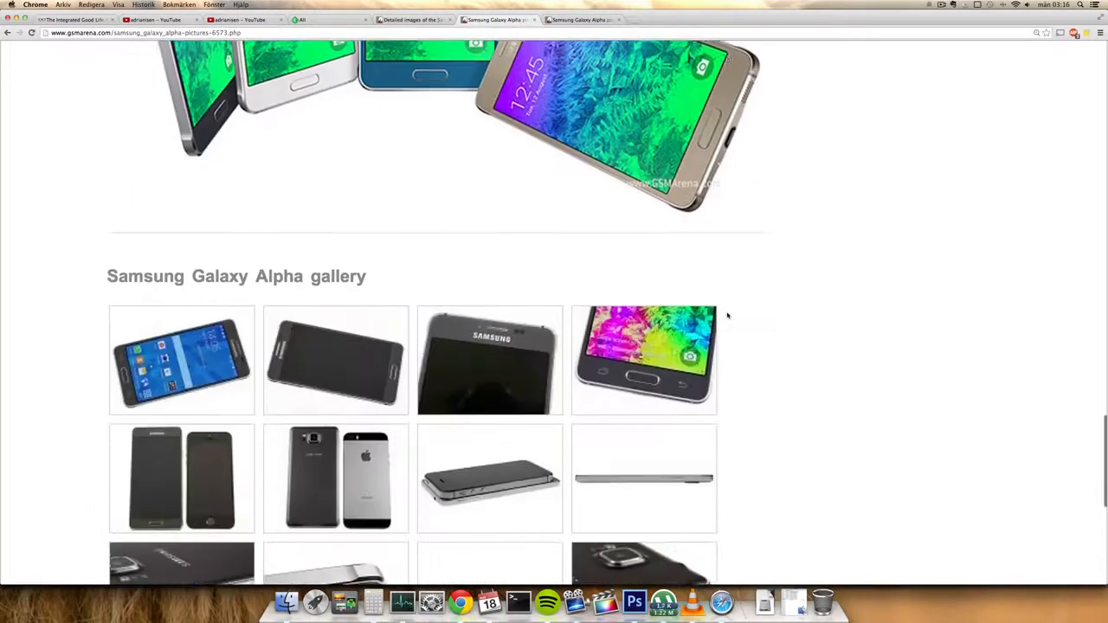
scroll(down, 3)
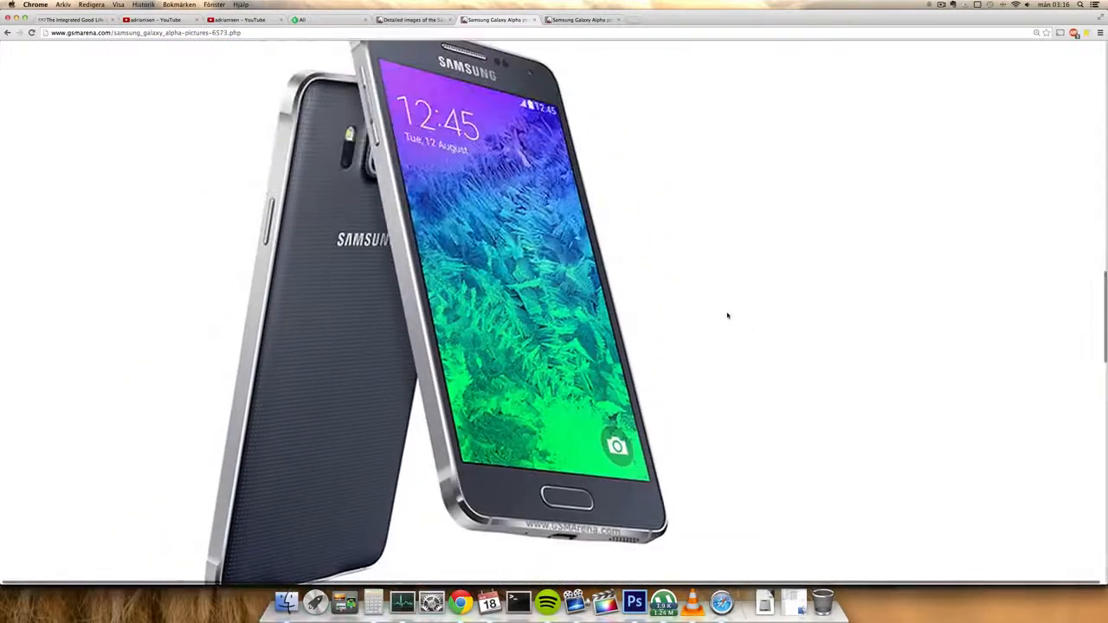
scroll(down, 3)
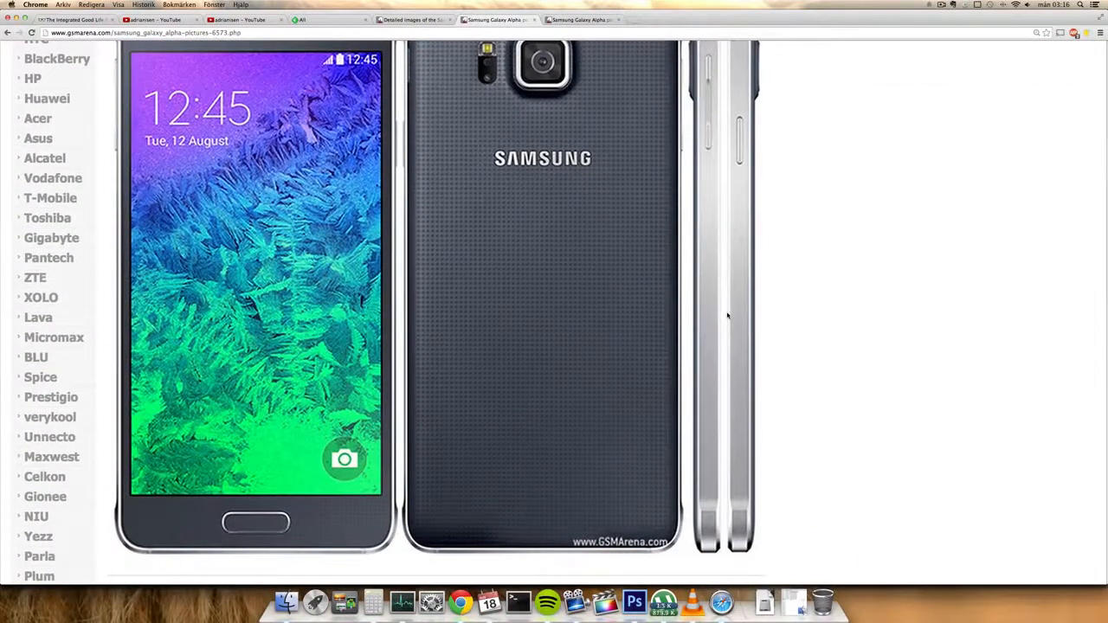
scroll(up, 3)
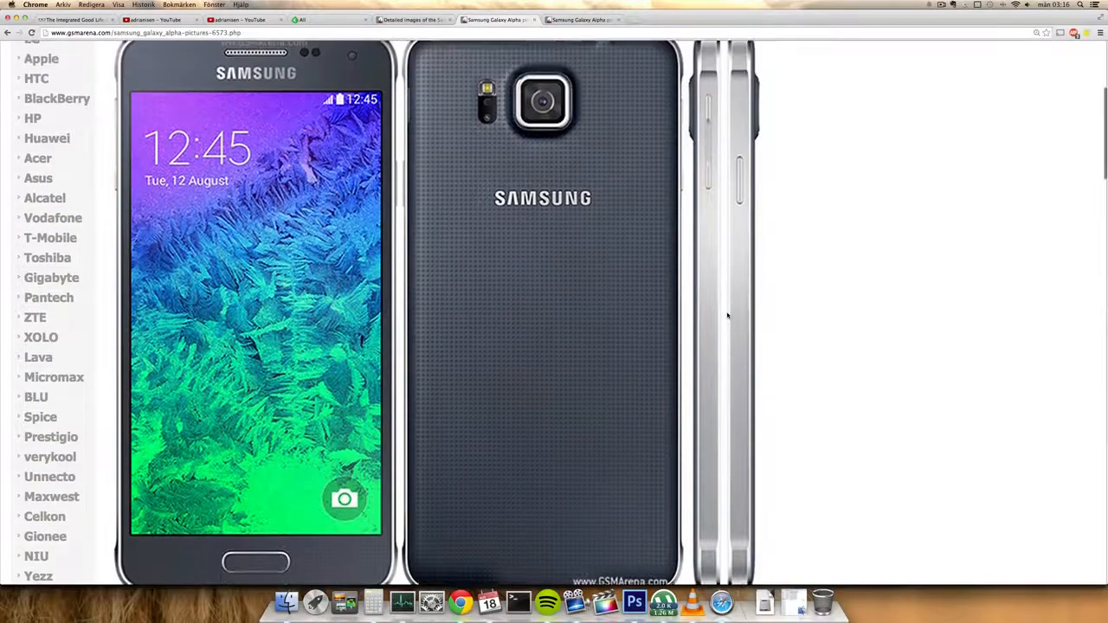
scroll(up, 3)
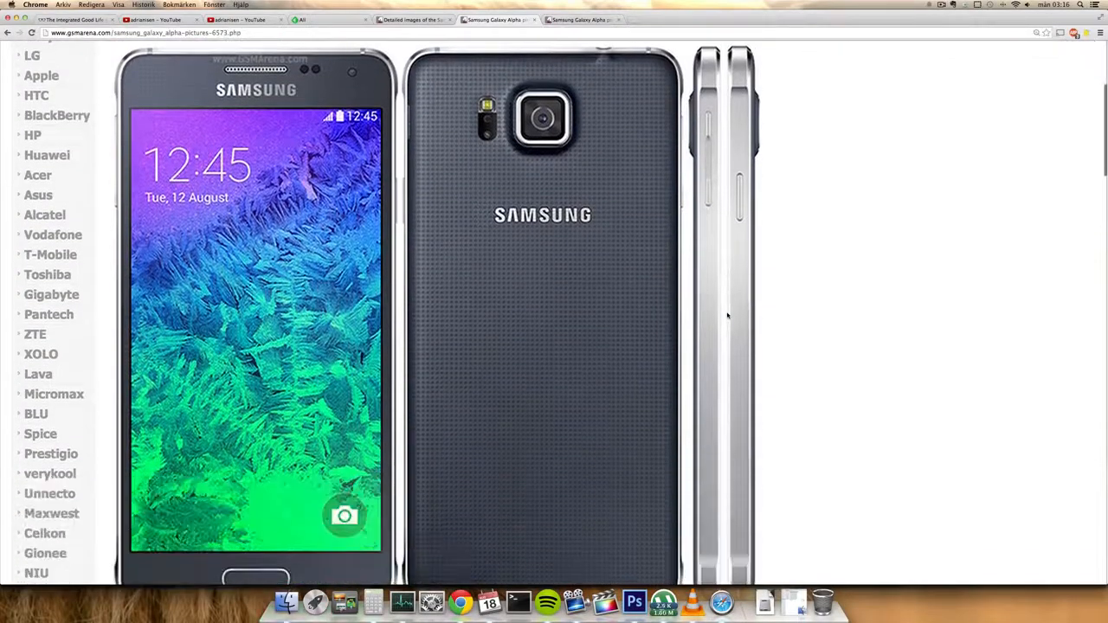
scroll(up, 3)
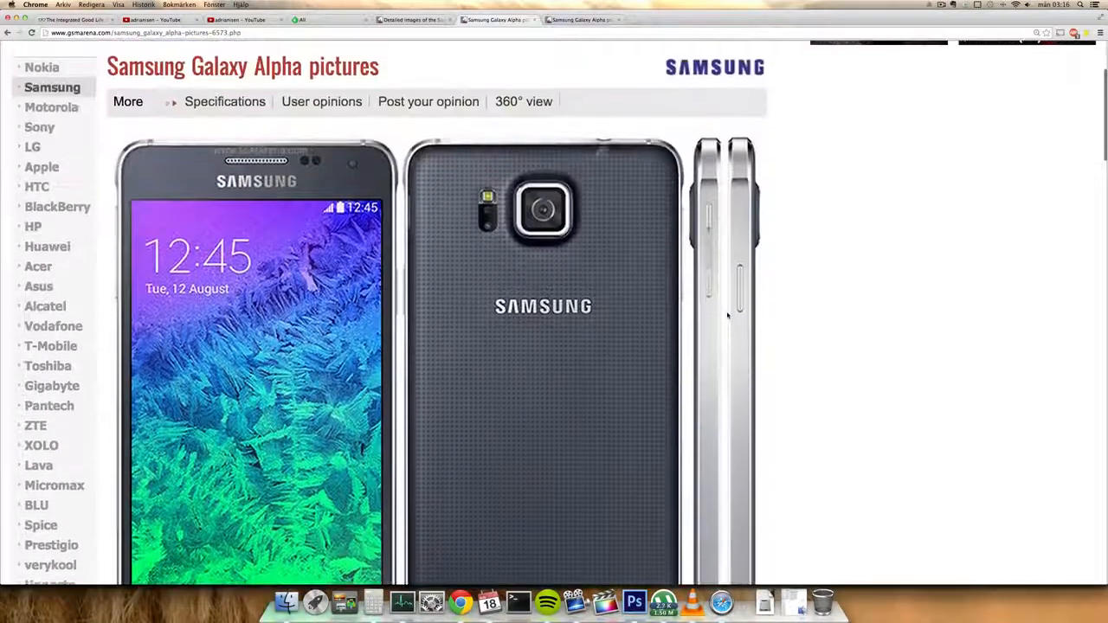
scroll(up, 3)
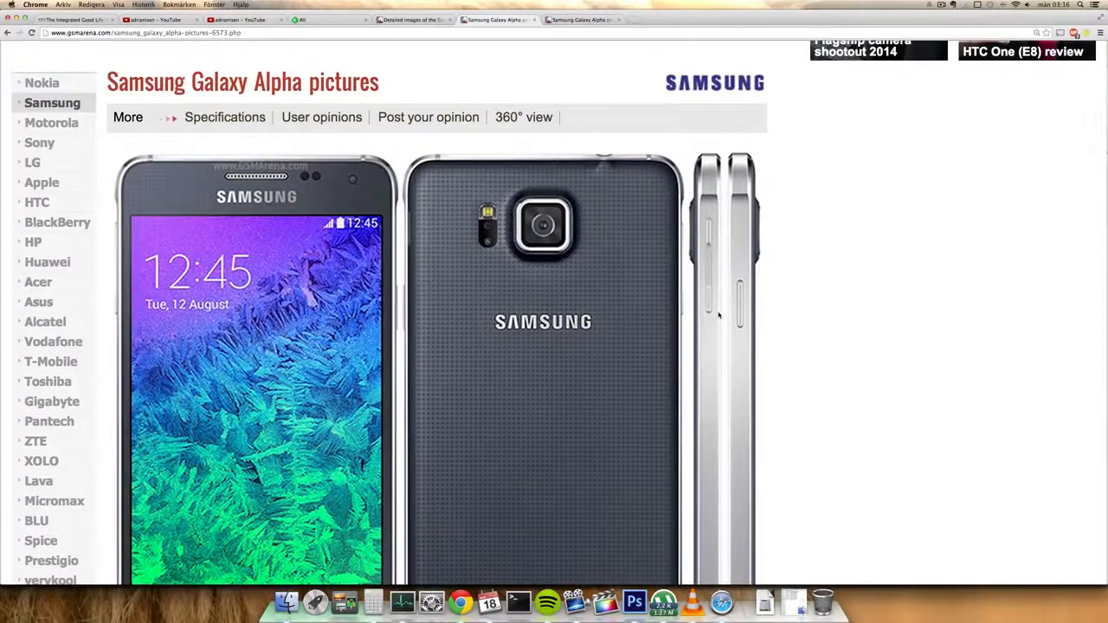
scroll(down, 3)
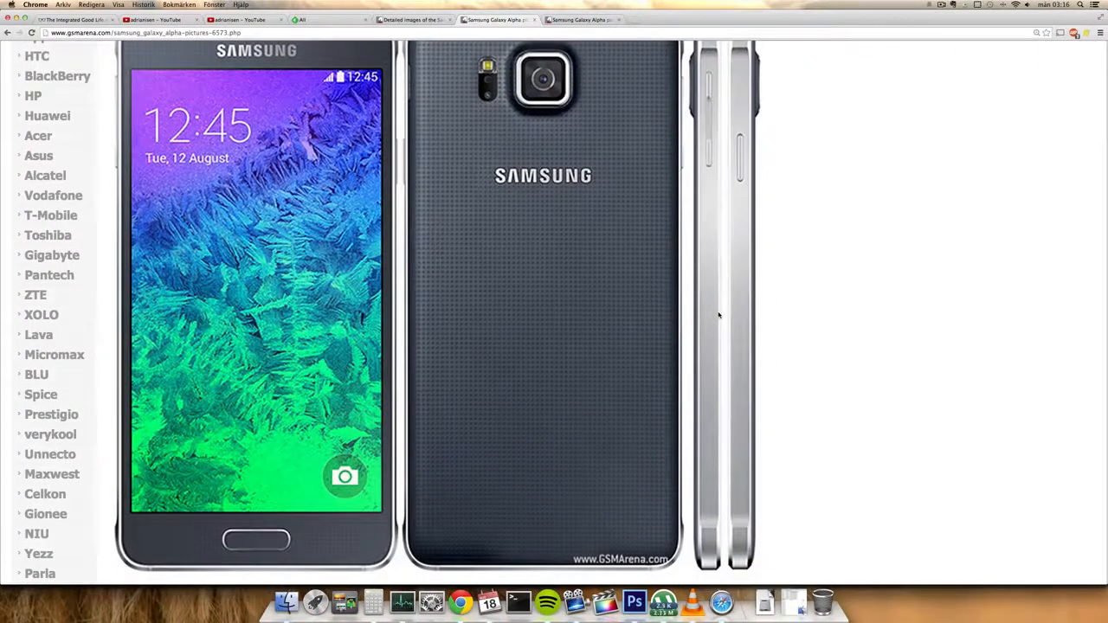
scroll(up, 3)
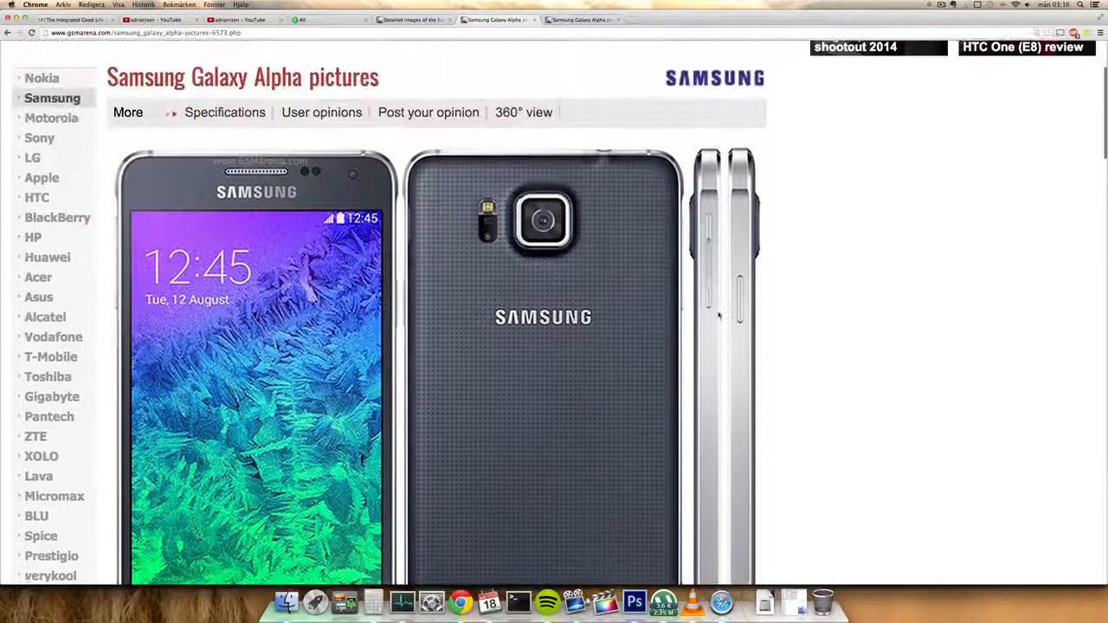
scroll(up, 3)
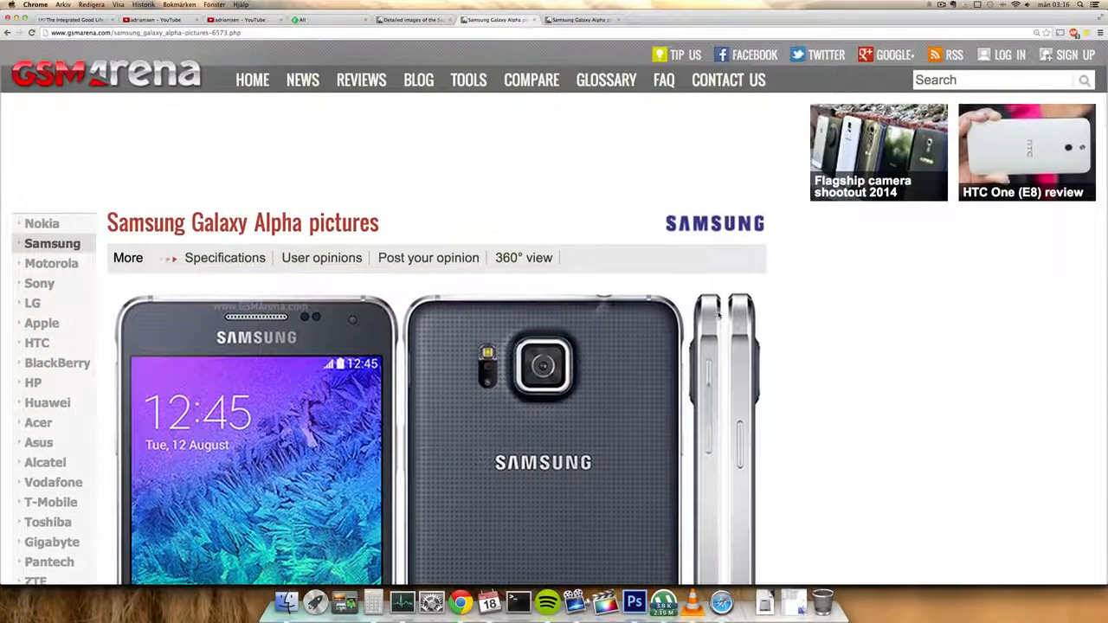